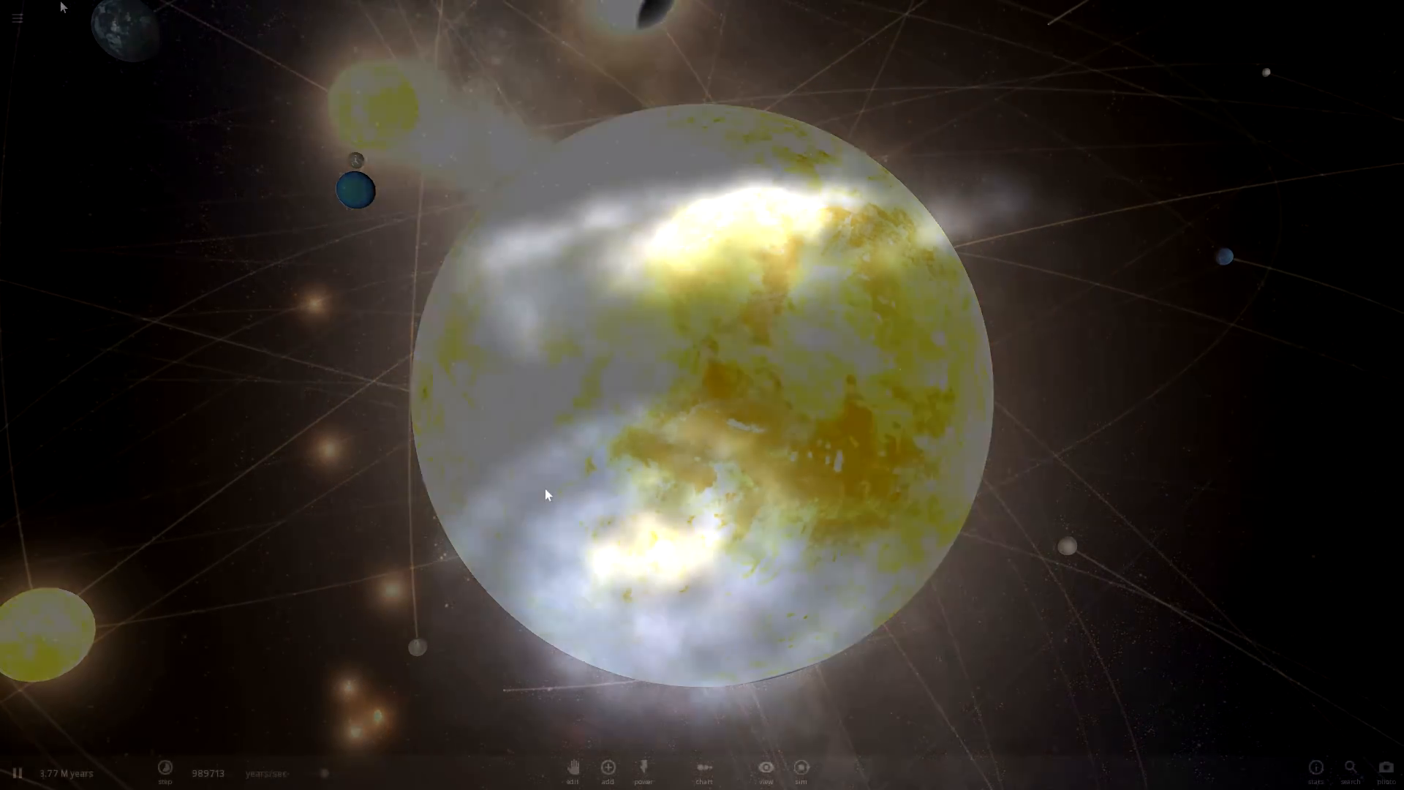
- Let the crowded star-and-planet simulation around the yellowish body keep running
click(606, 767)
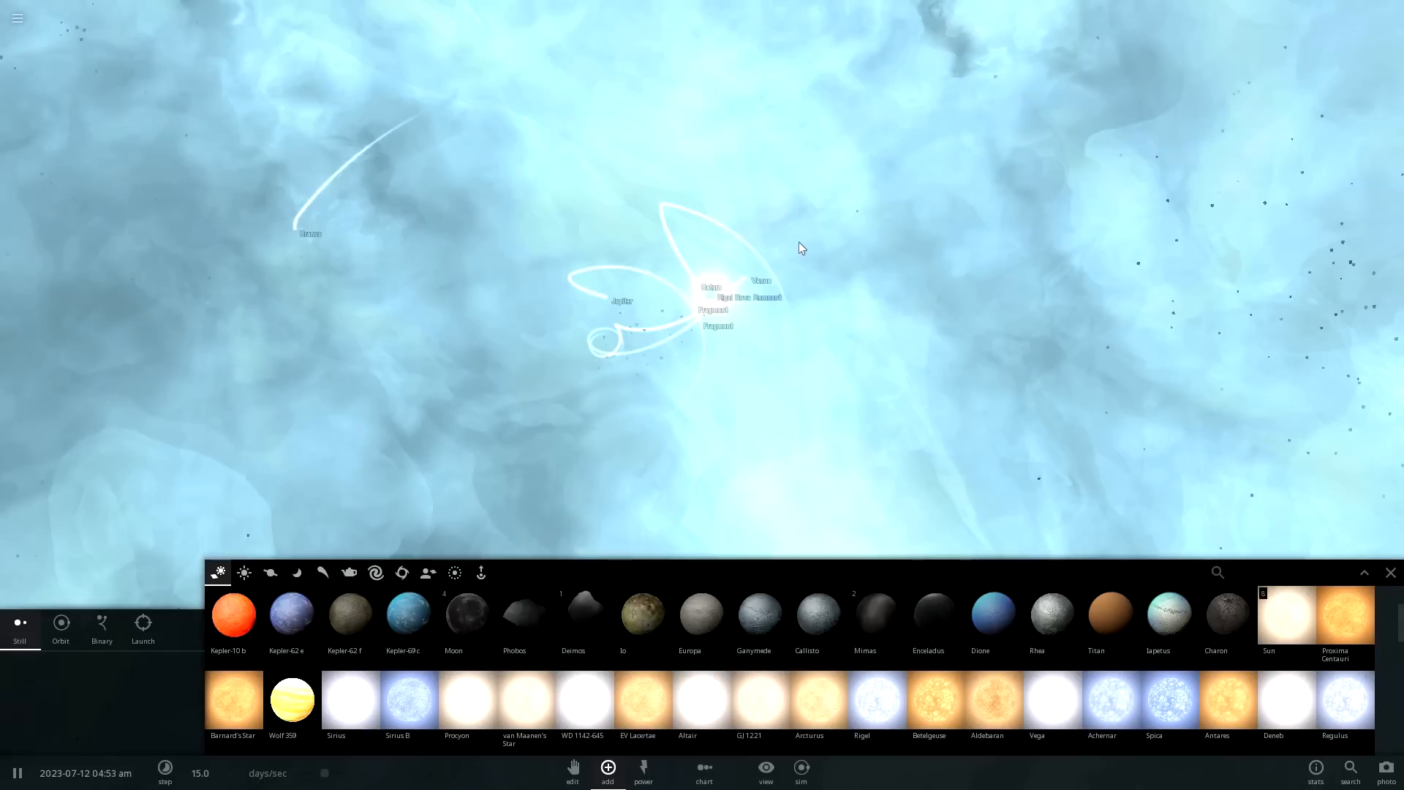
click(16, 773)
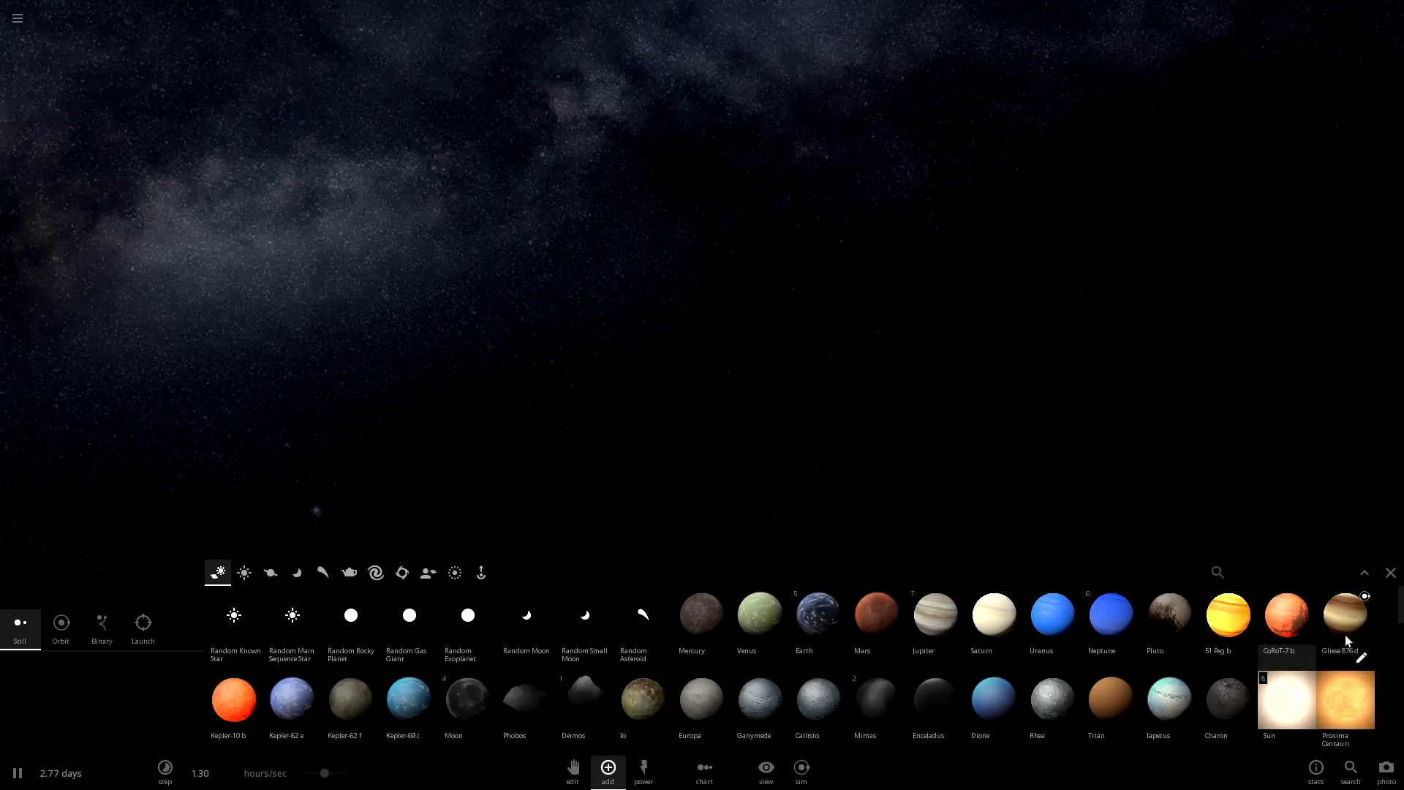
- Pick the gas giant Gliese 876 d from the Add panel to place it
click(1345, 618)
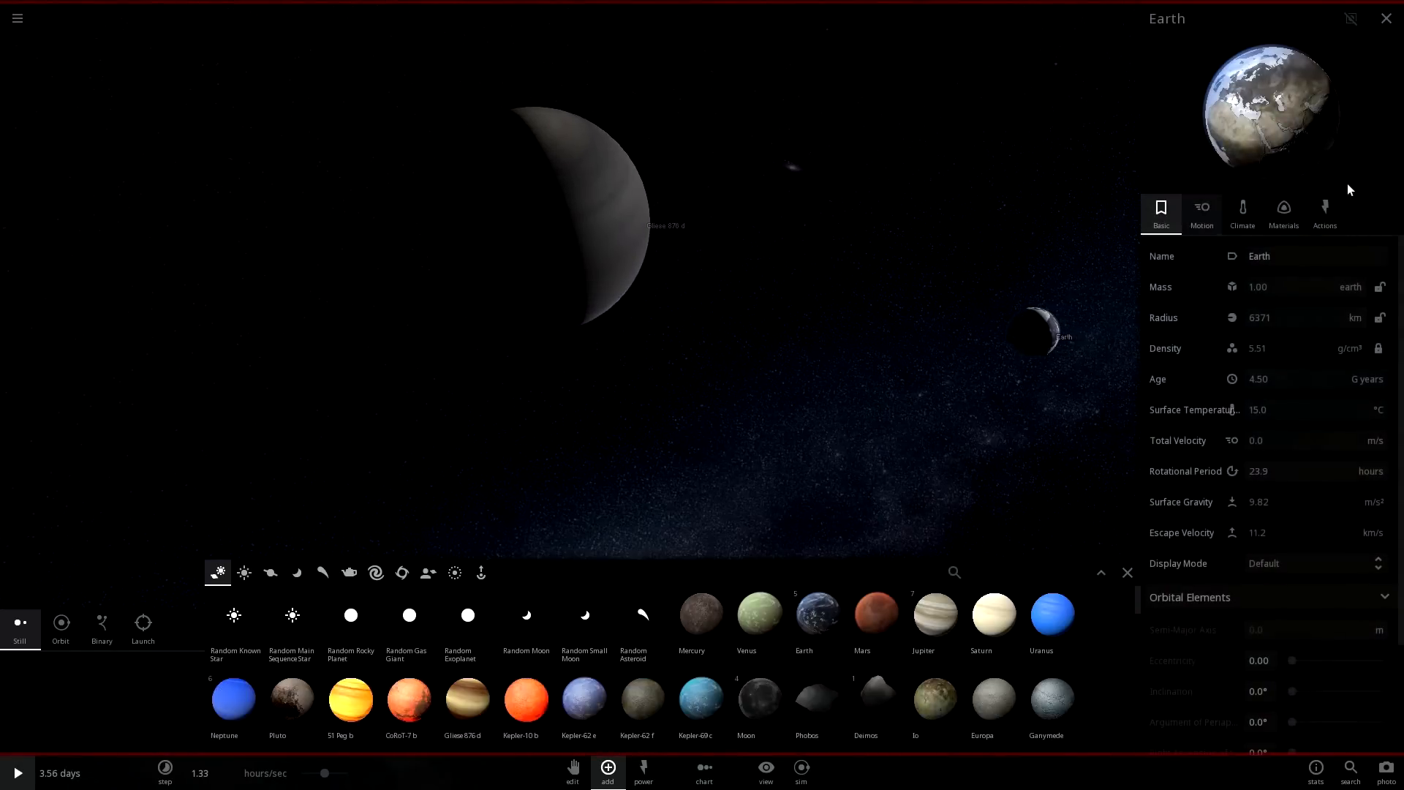
- Auto Orbit Earth and a second Earth around Gliese 876 d, then place Venus below
click(1324, 212)
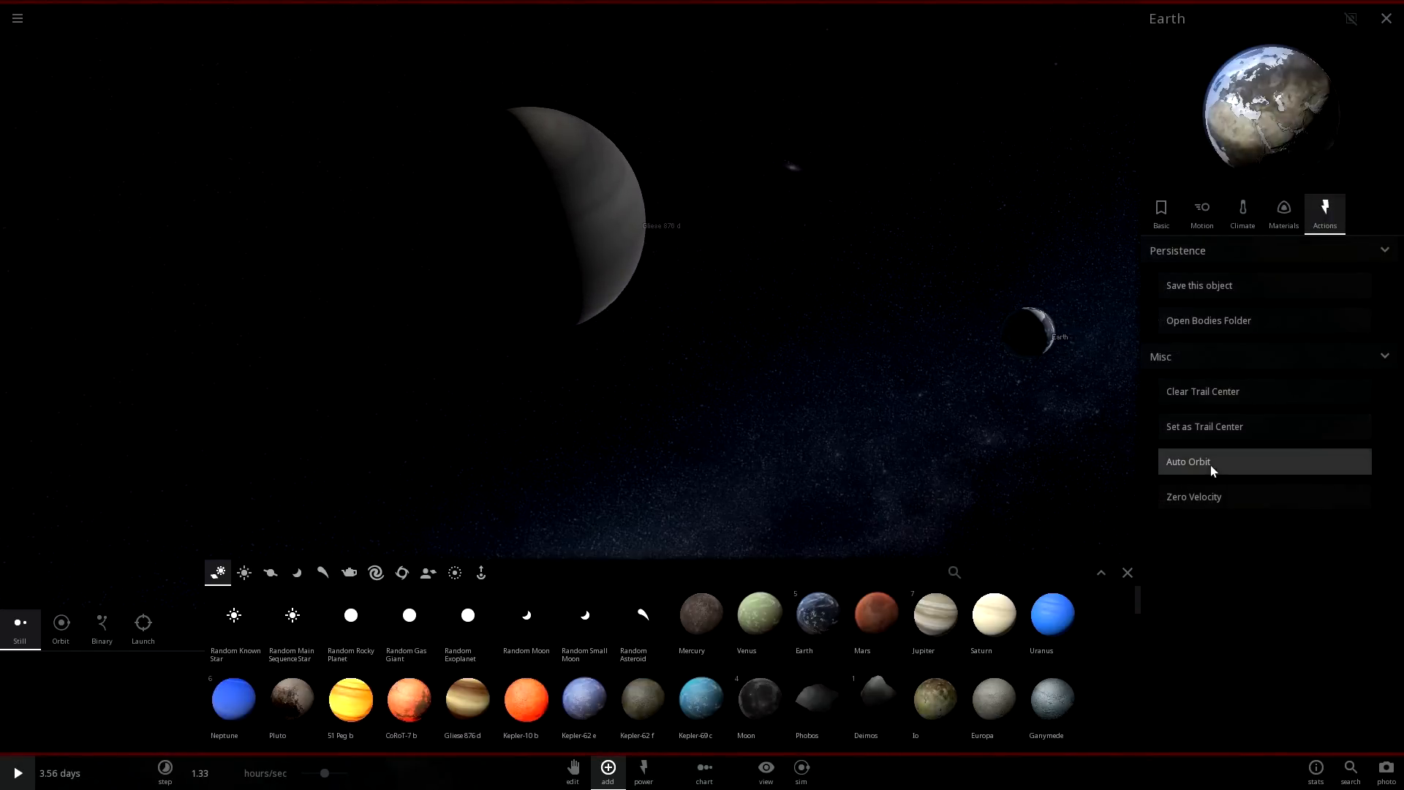
click(1189, 461)
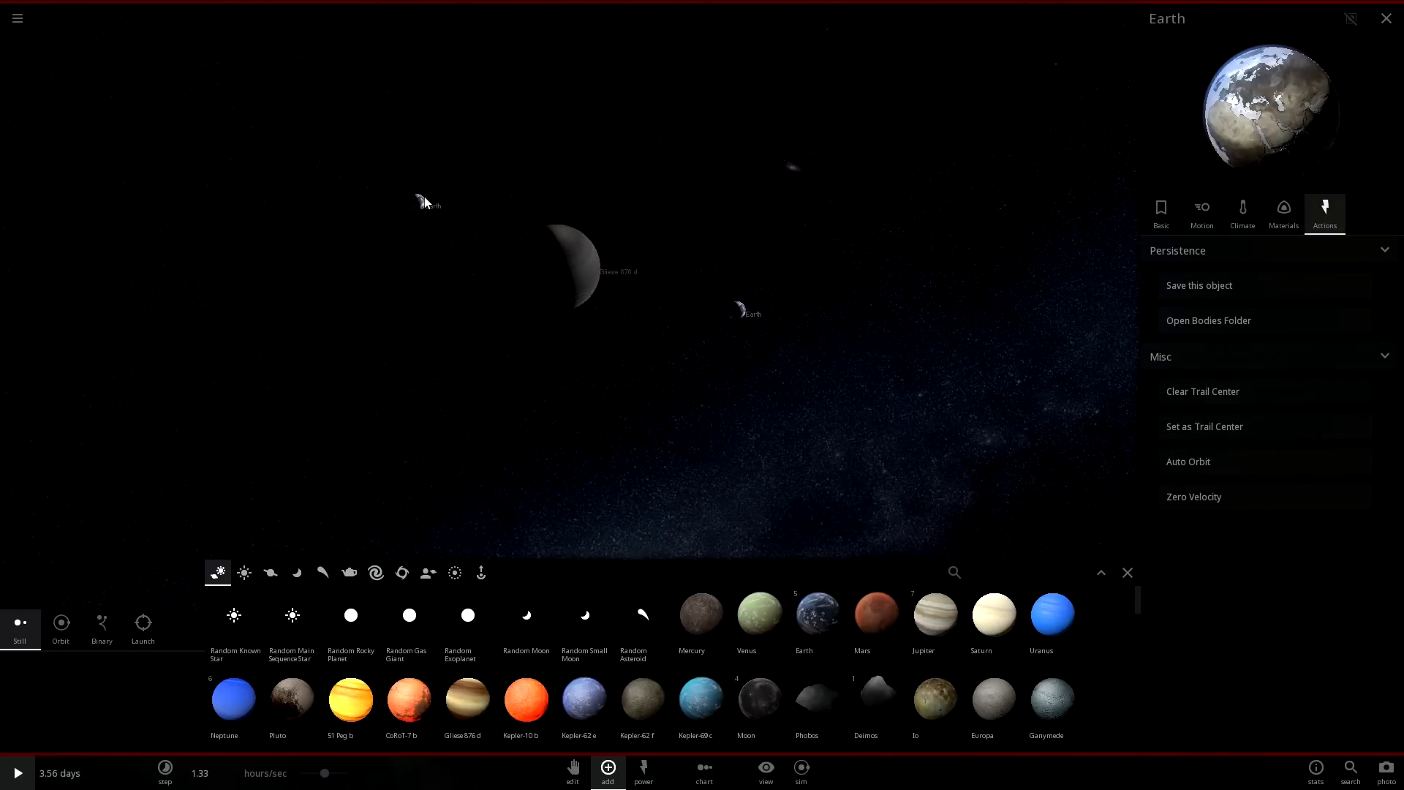
click(1188, 461)
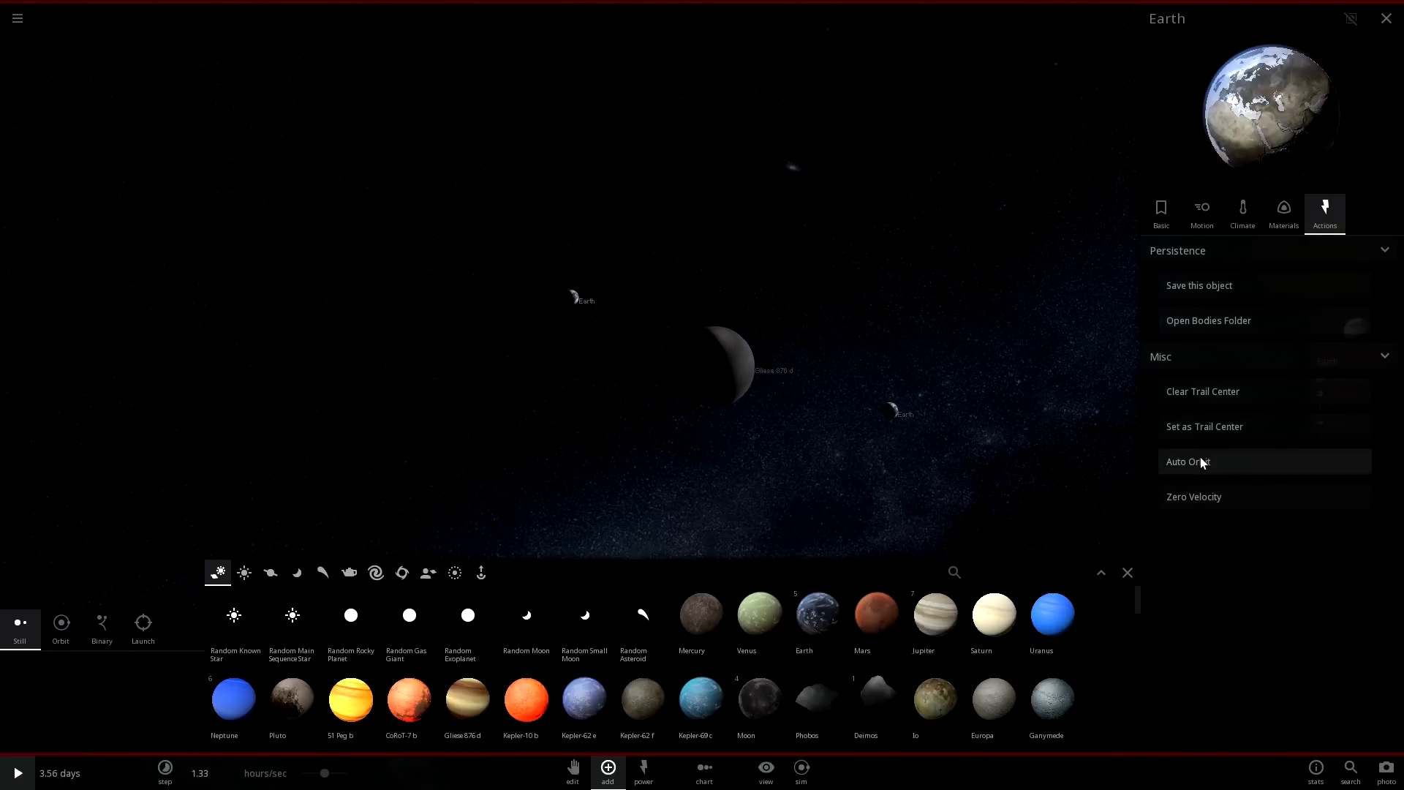
click(1188, 461)
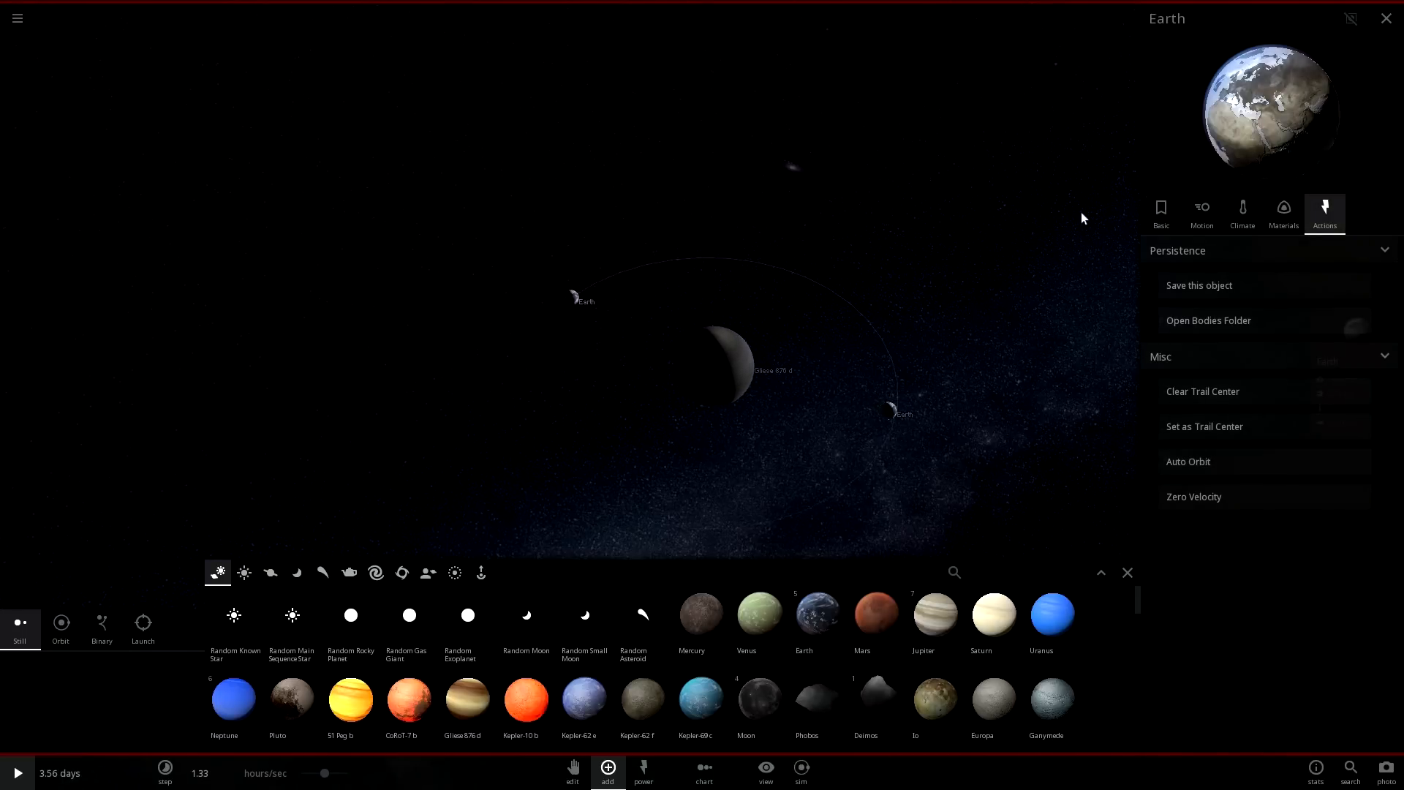
mouse_move(758, 614)
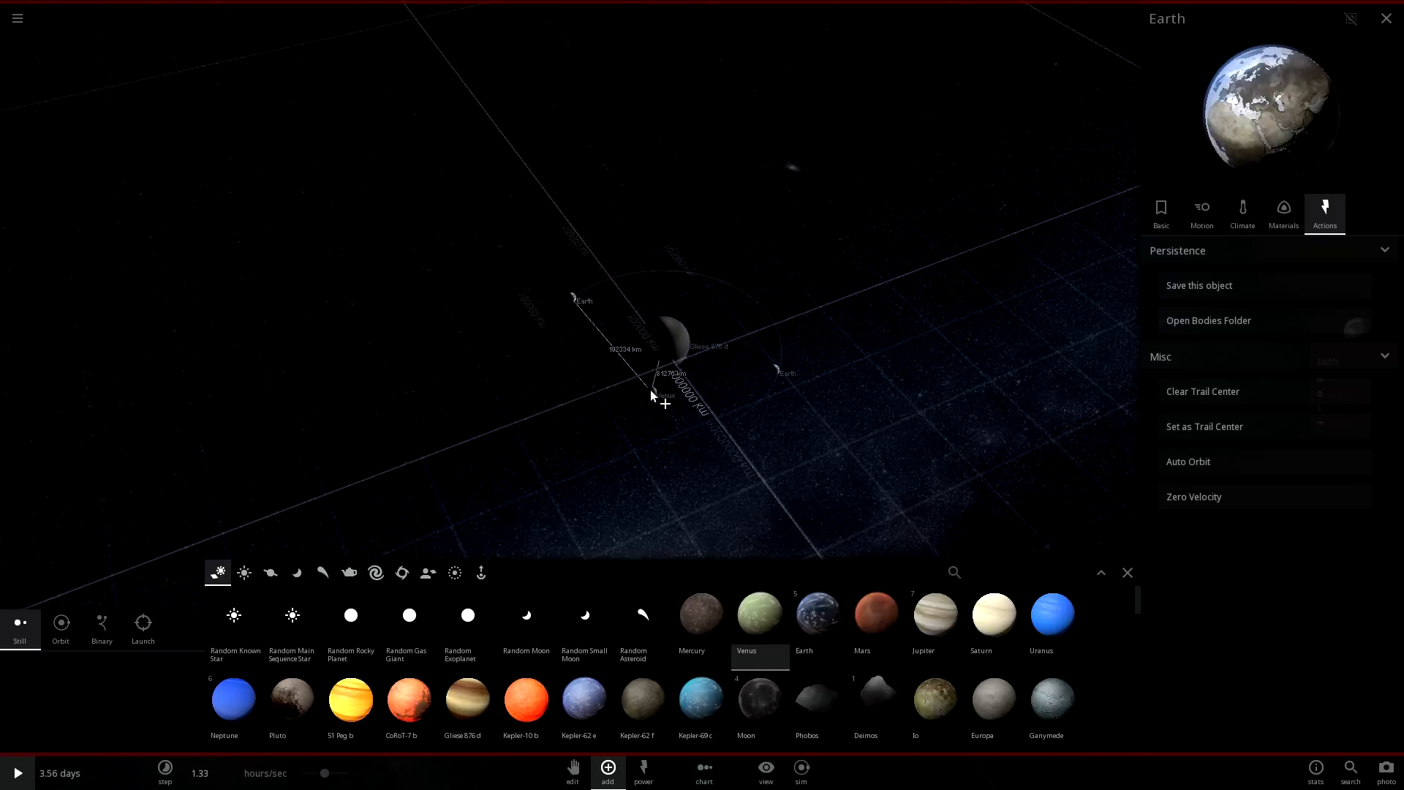
click(758, 613)
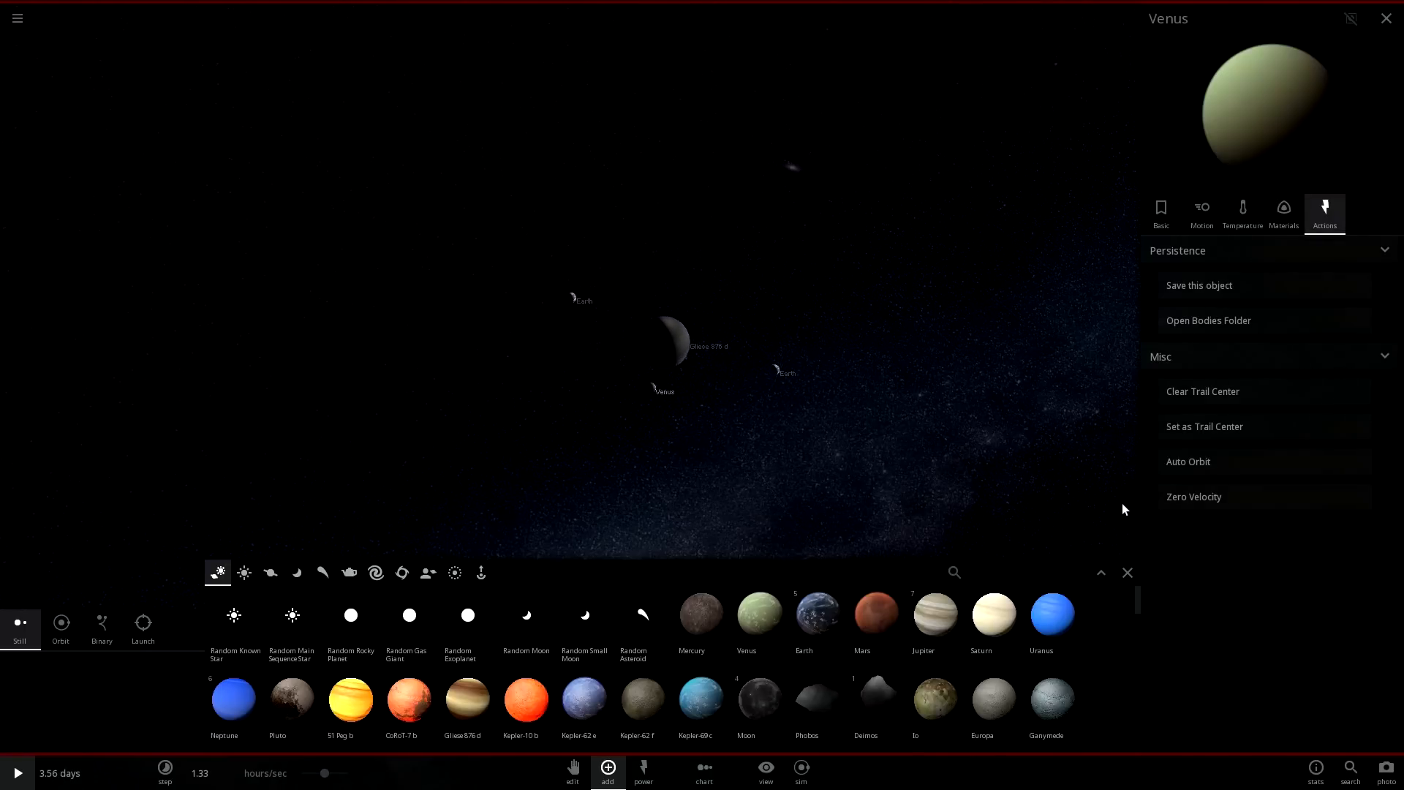
- Auto Orbit Venus around Gliese 876 d
click(1203, 462)
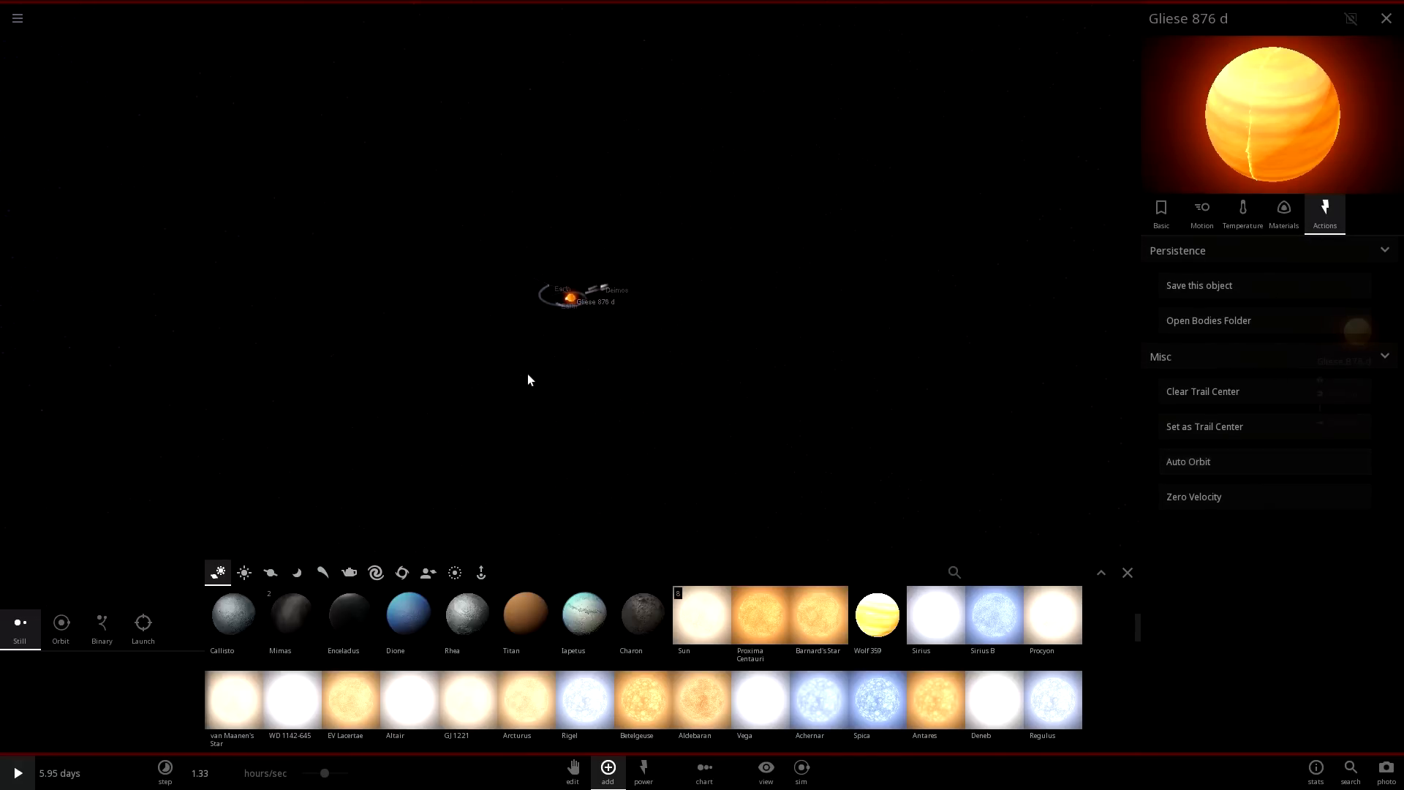
- Place Proxima Centauri away from the gas giant and select it for inspection
click(17, 772)
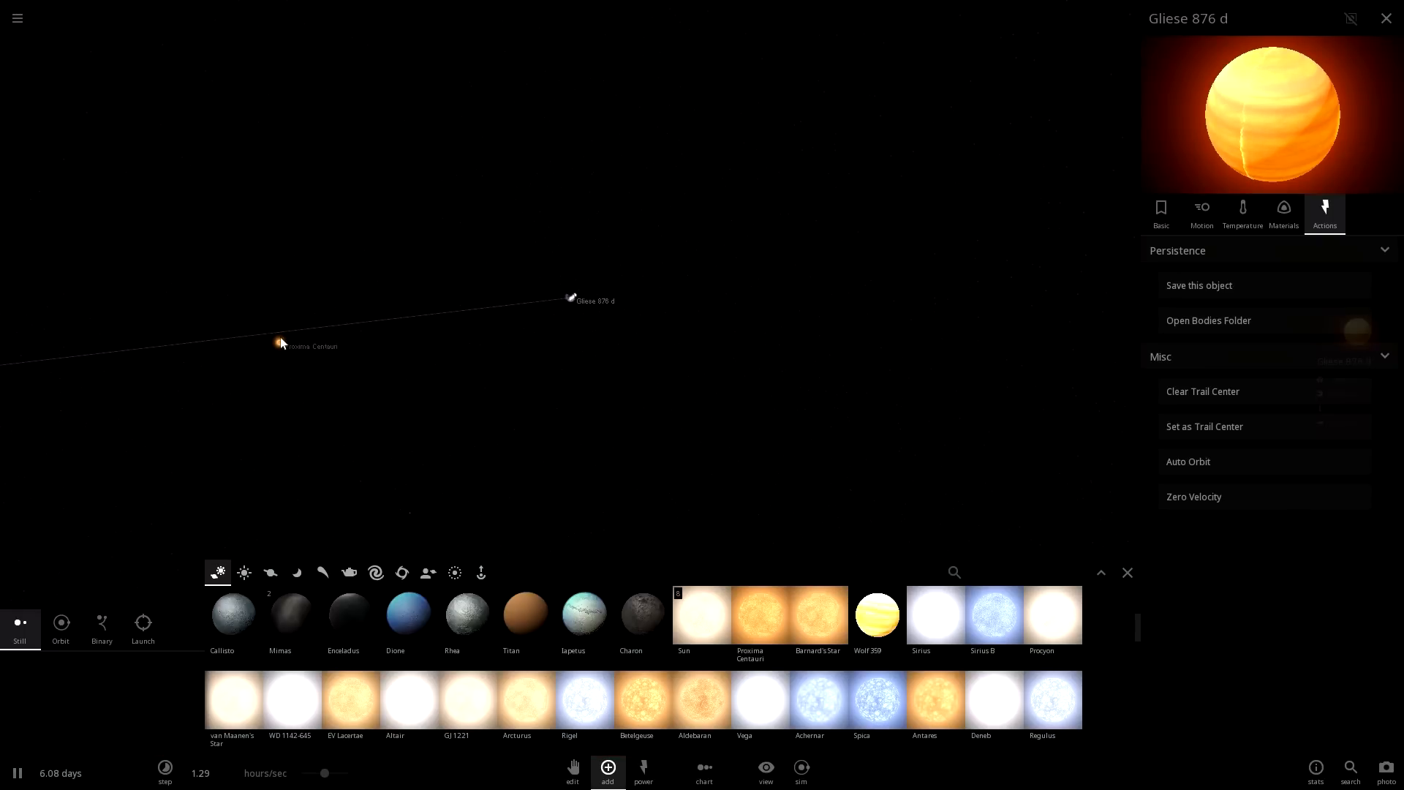
click(279, 342)
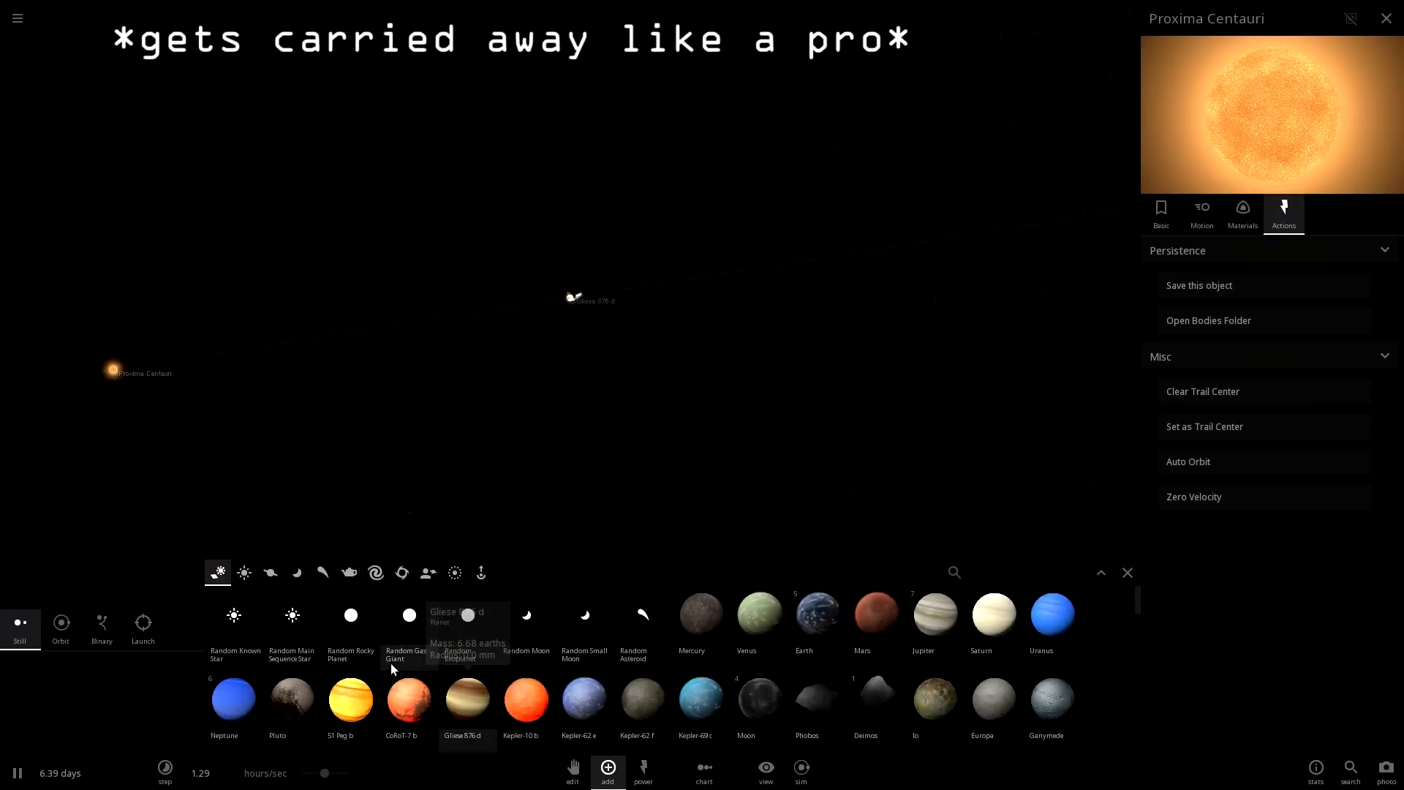
mouse_move(408, 698)
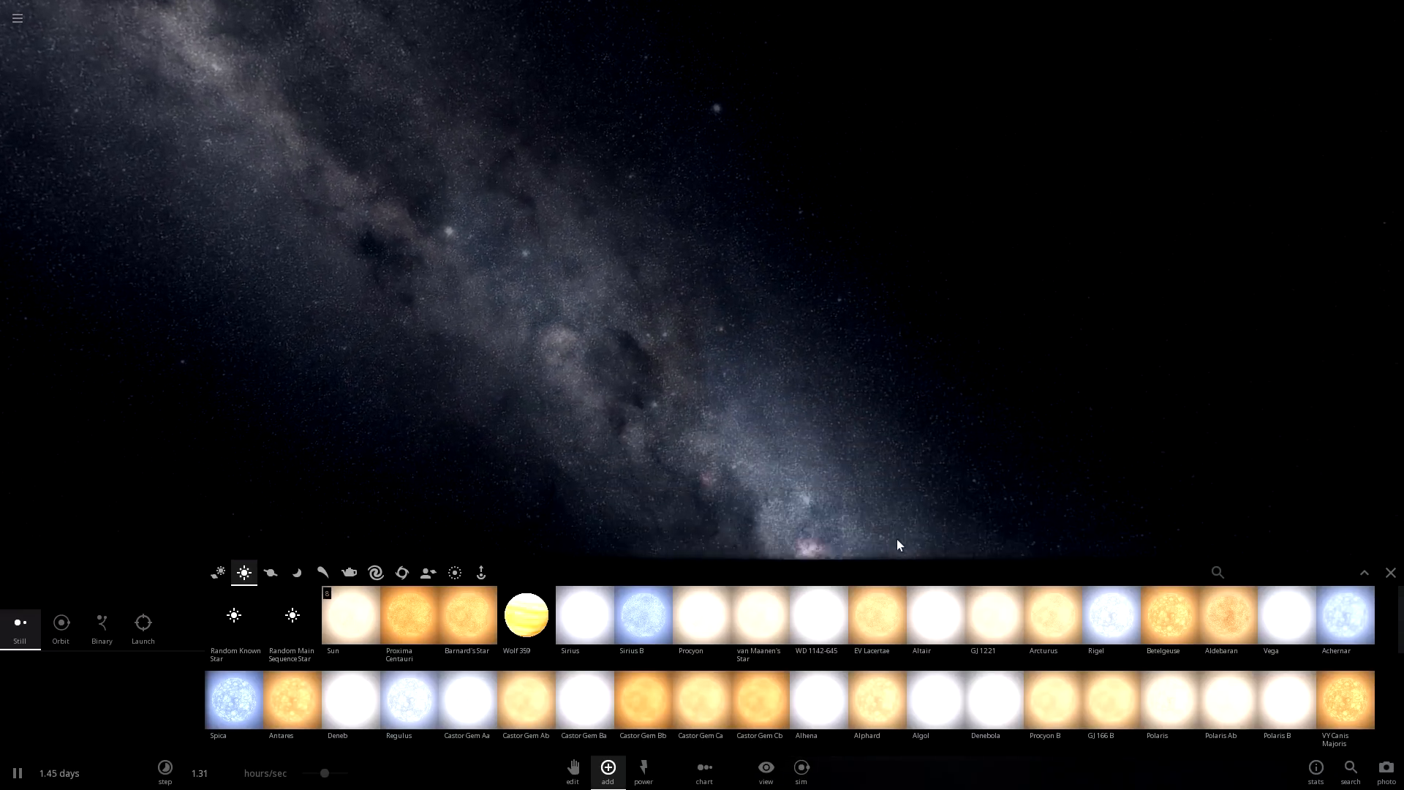
mouse_move(401, 571)
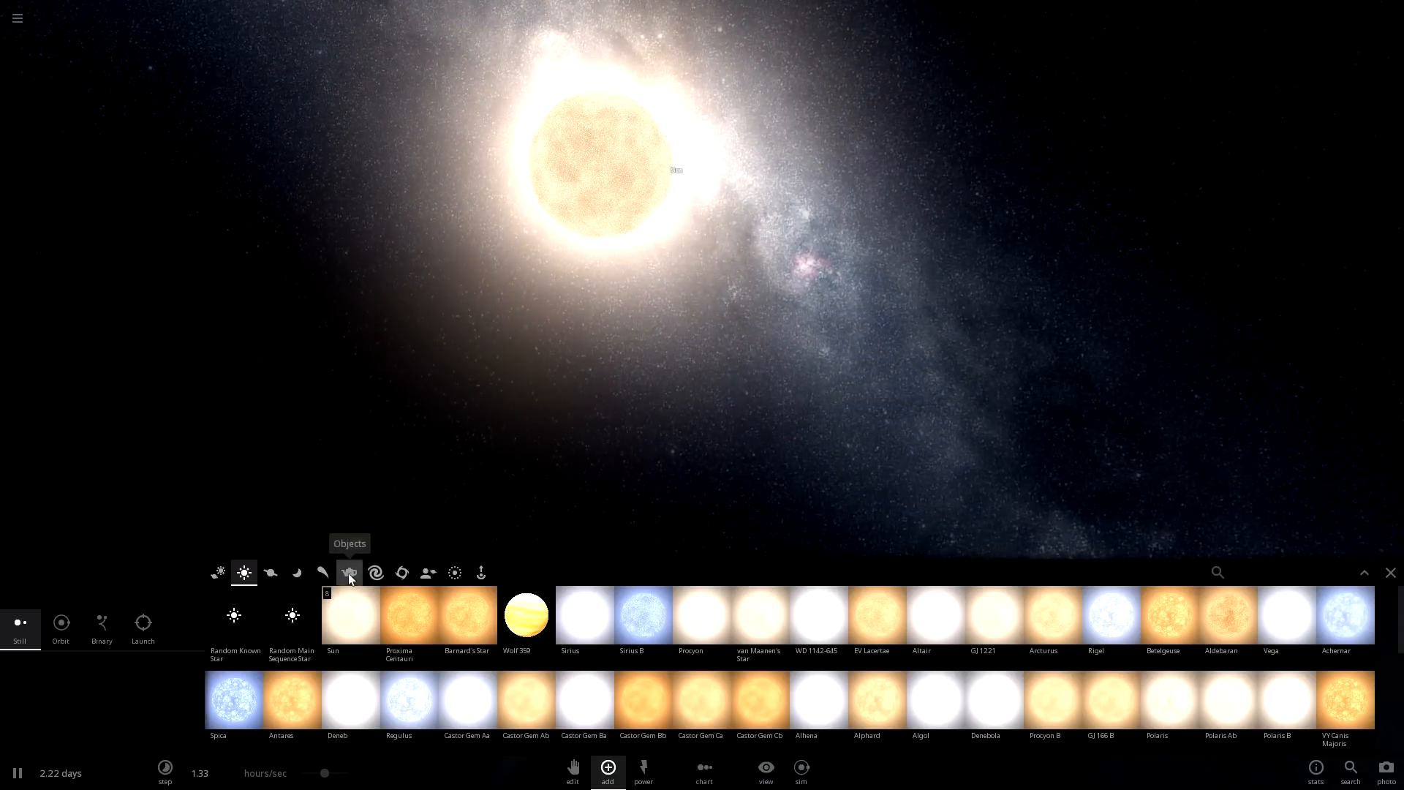
- Place a bowling ball from the Toys category, then return to the star catalog
click(349, 572)
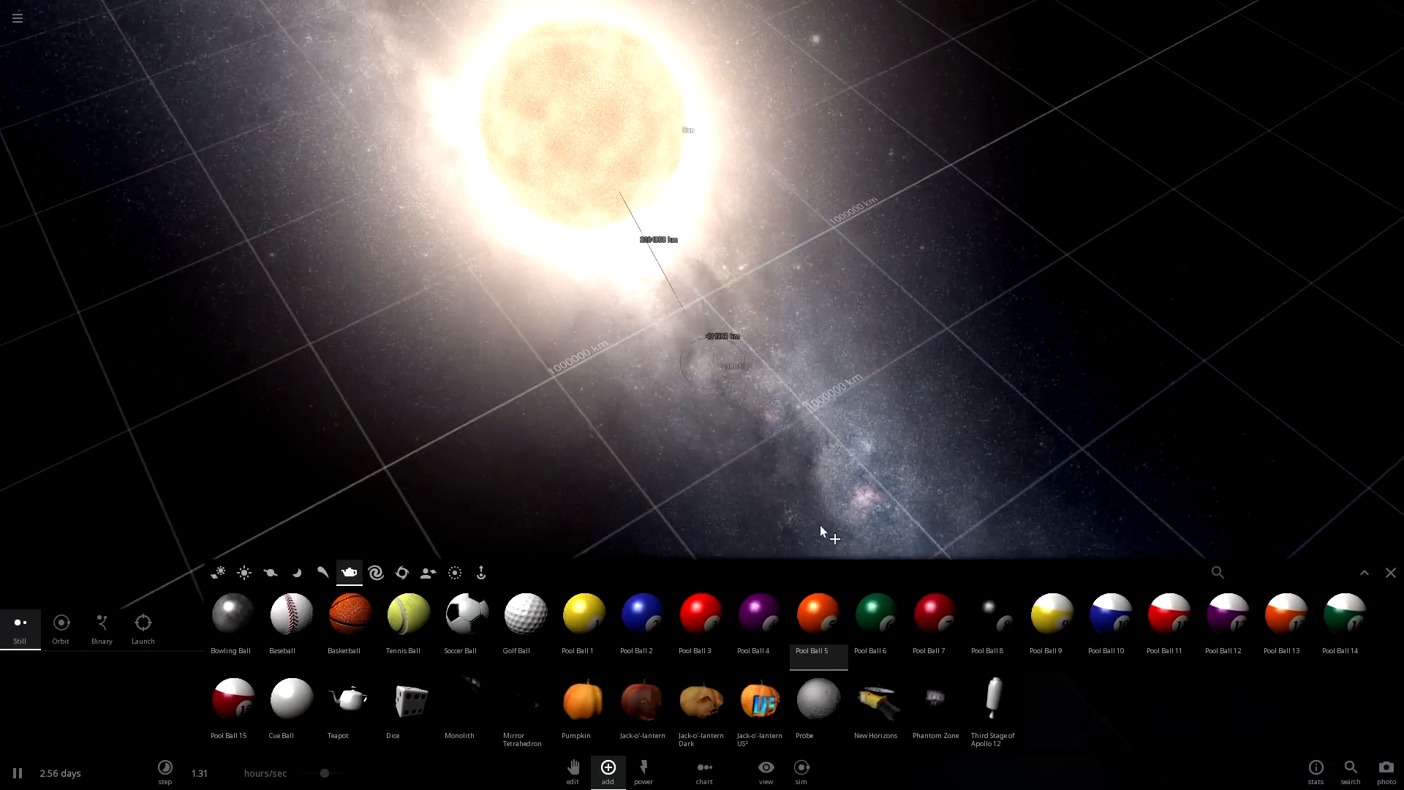
mouse_move(291, 616)
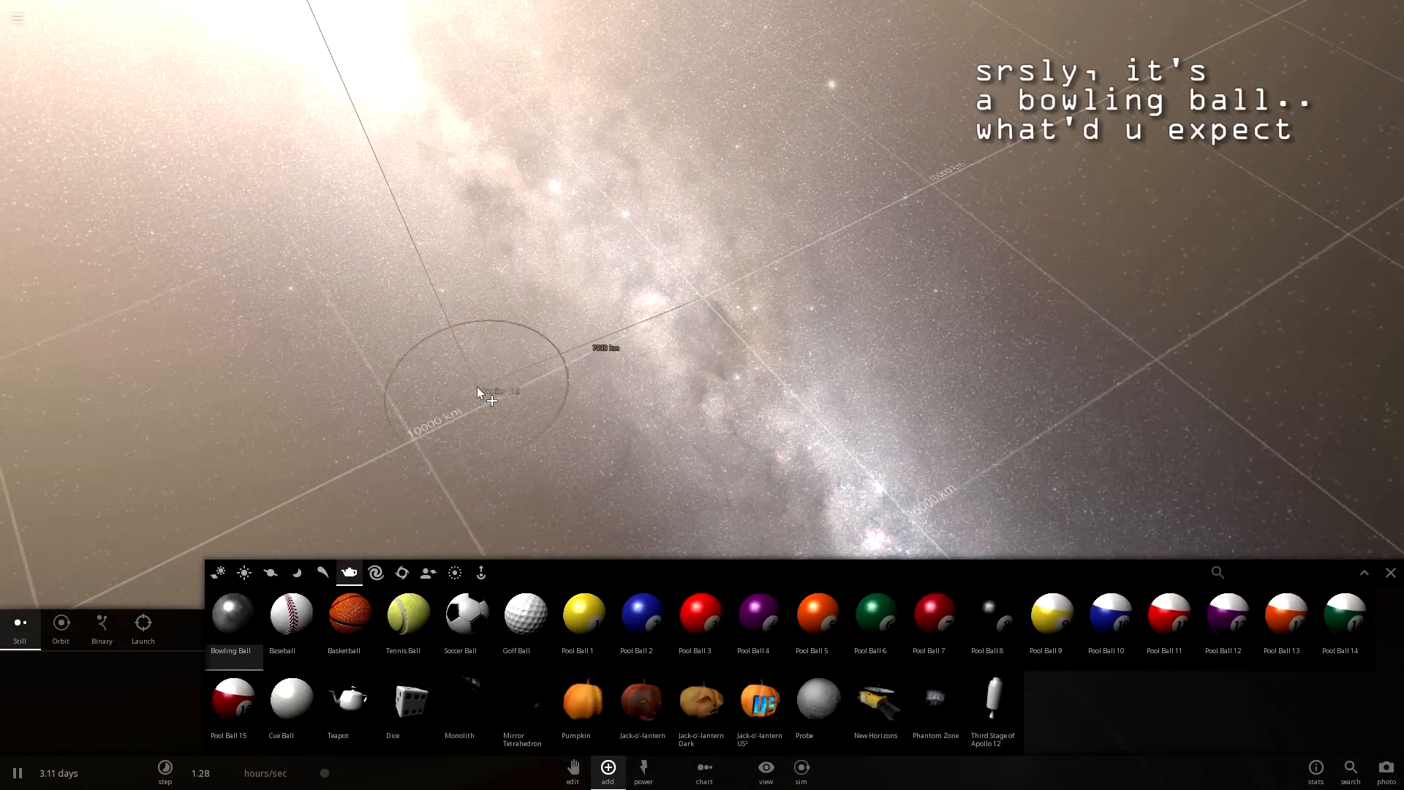
click(243, 572)
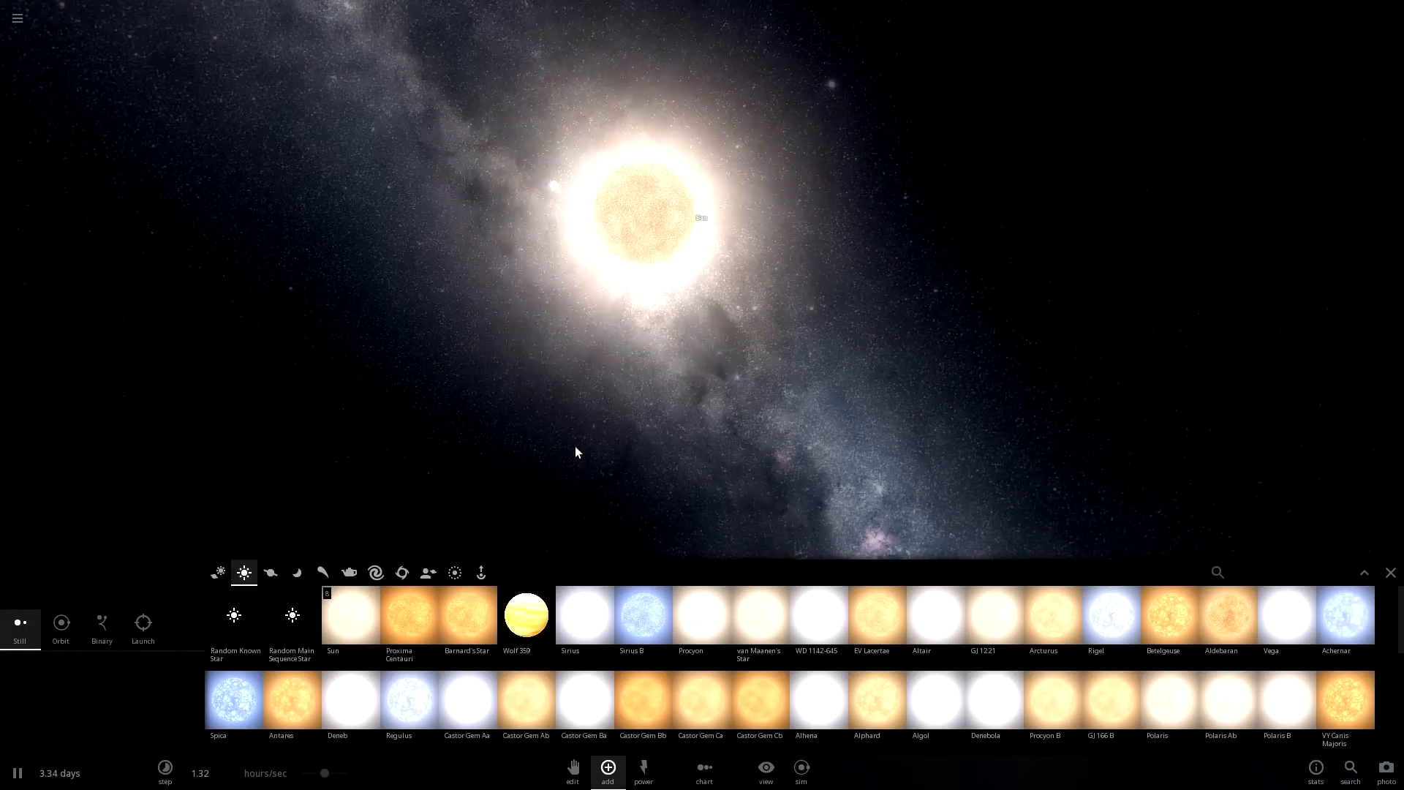
mouse_move(525, 615)
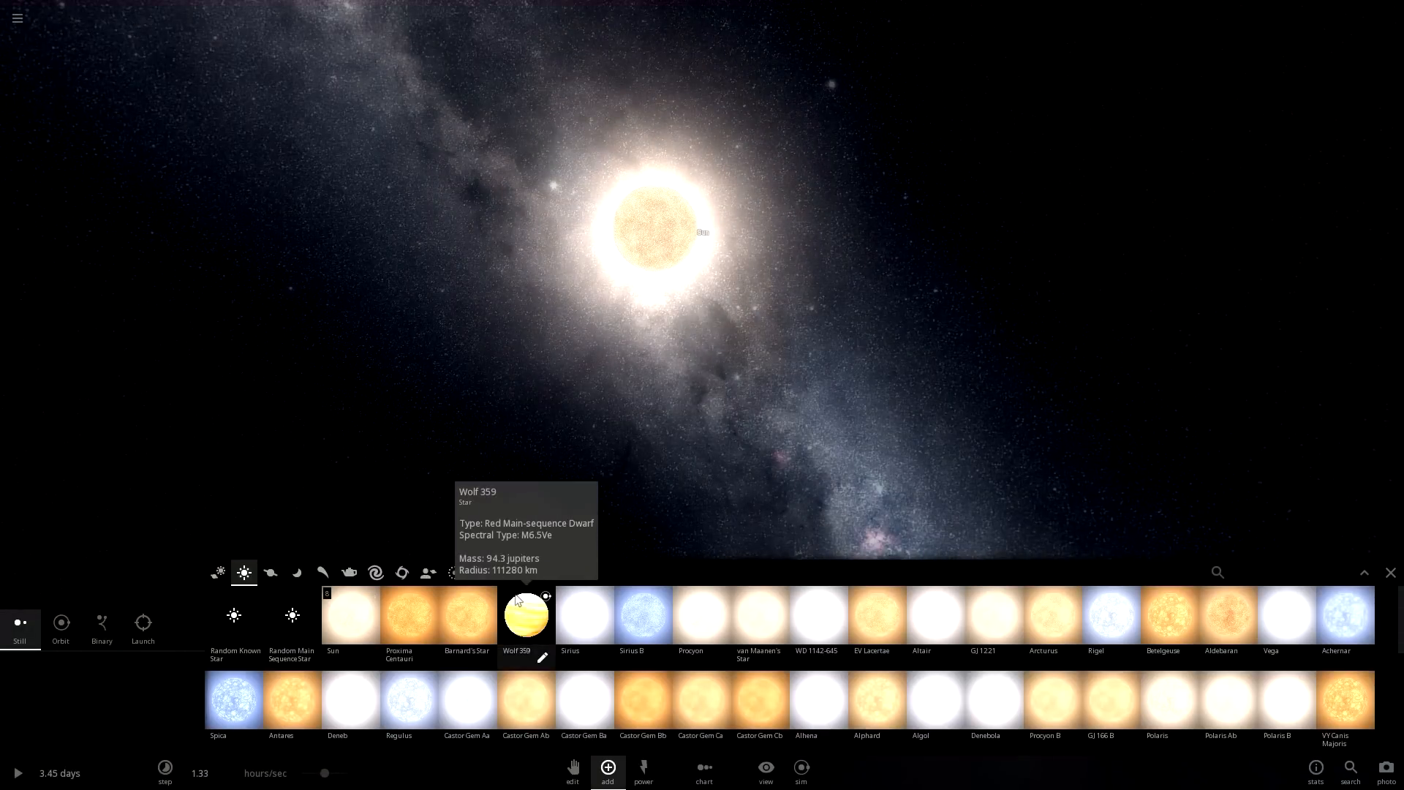
mouse_move(758, 618)
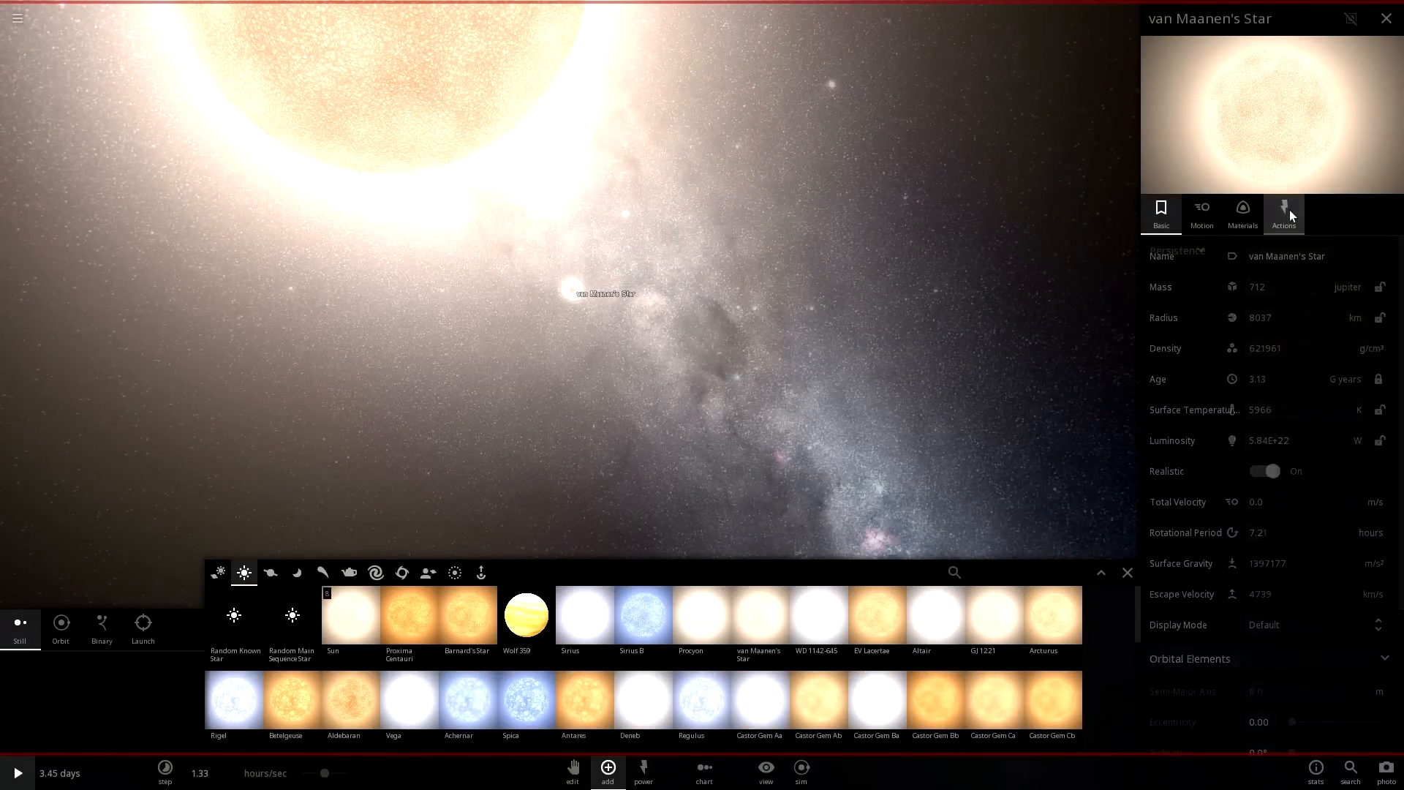
- Show van Maanen's Star's actions and scroll the catalog toward Arcturus
click(1283, 212)
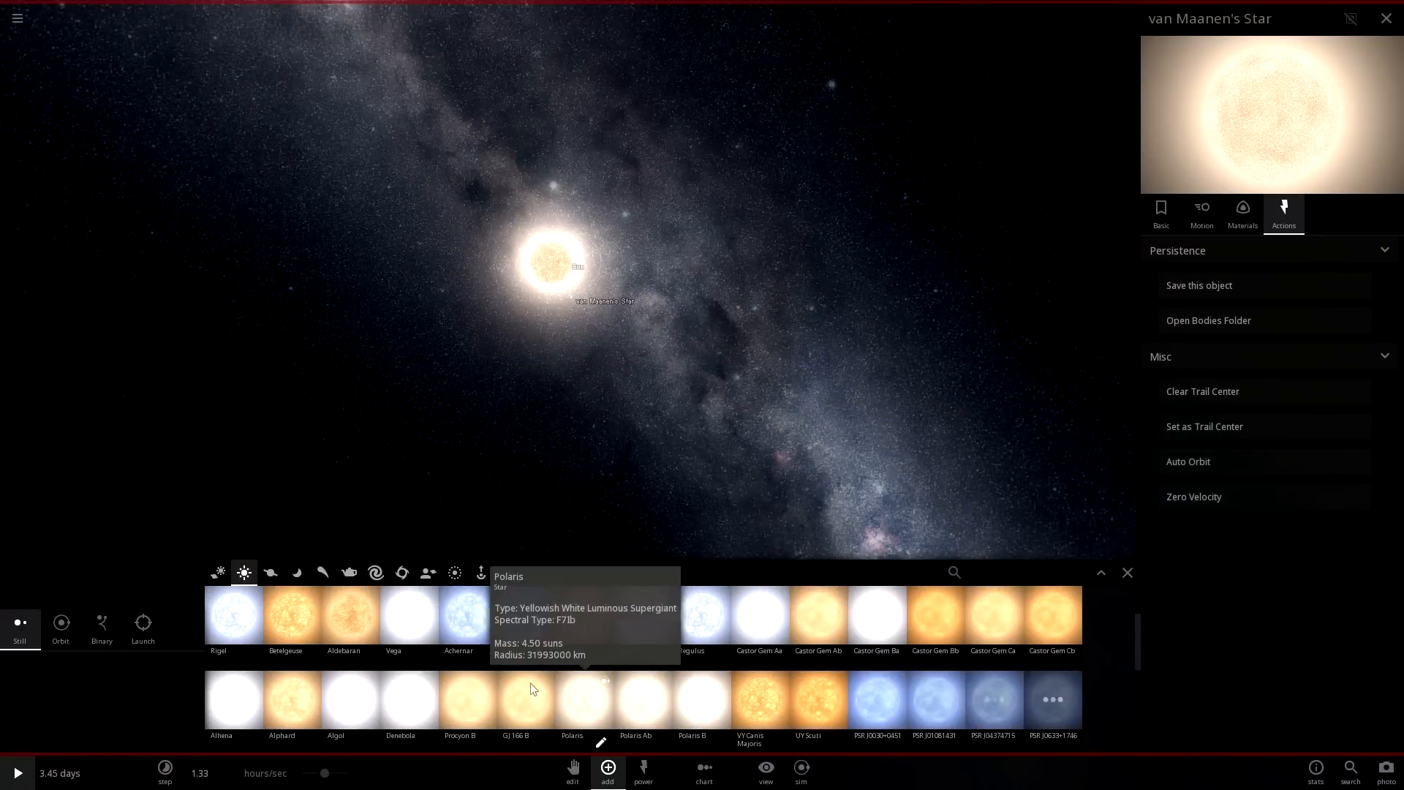
scroll(left, 3)
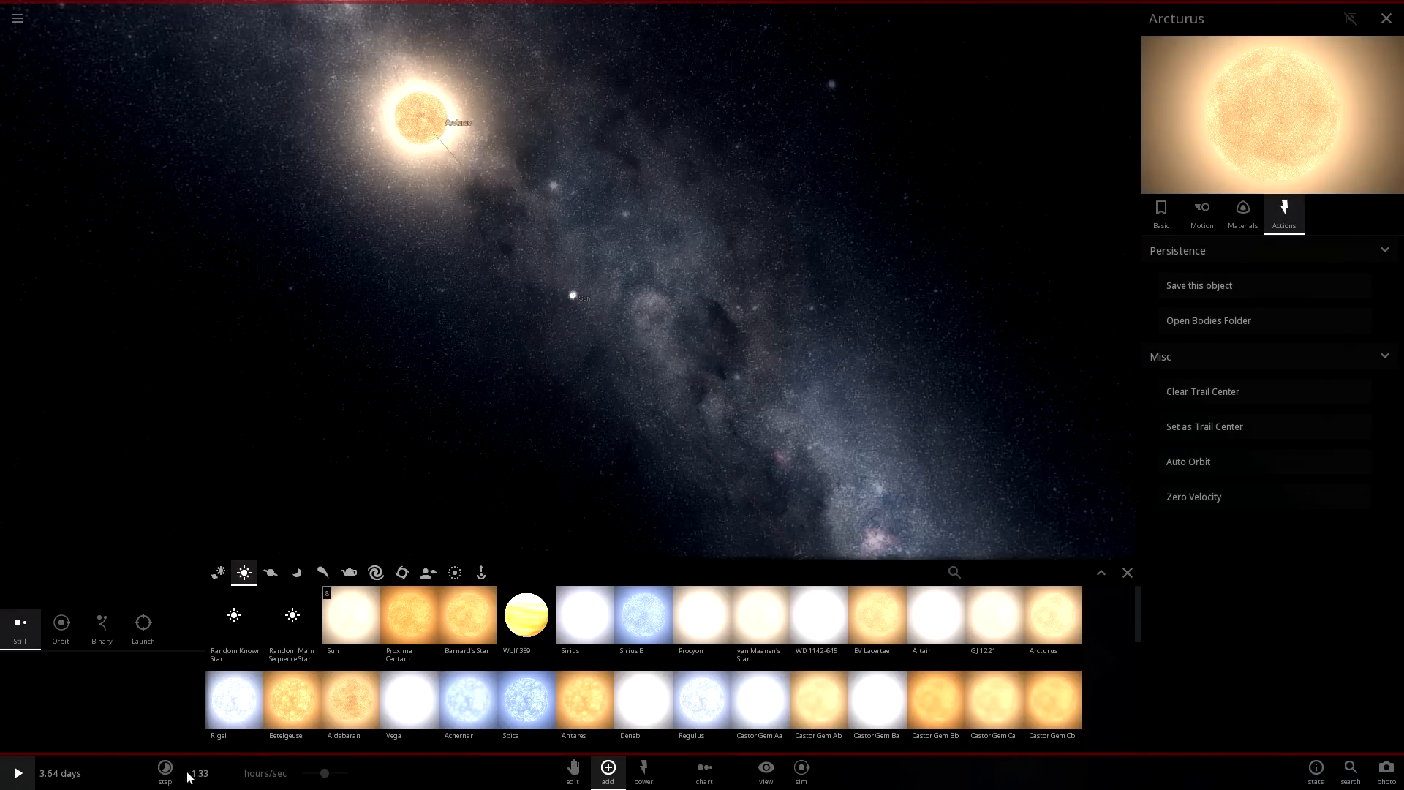
mouse_move(372, 257)
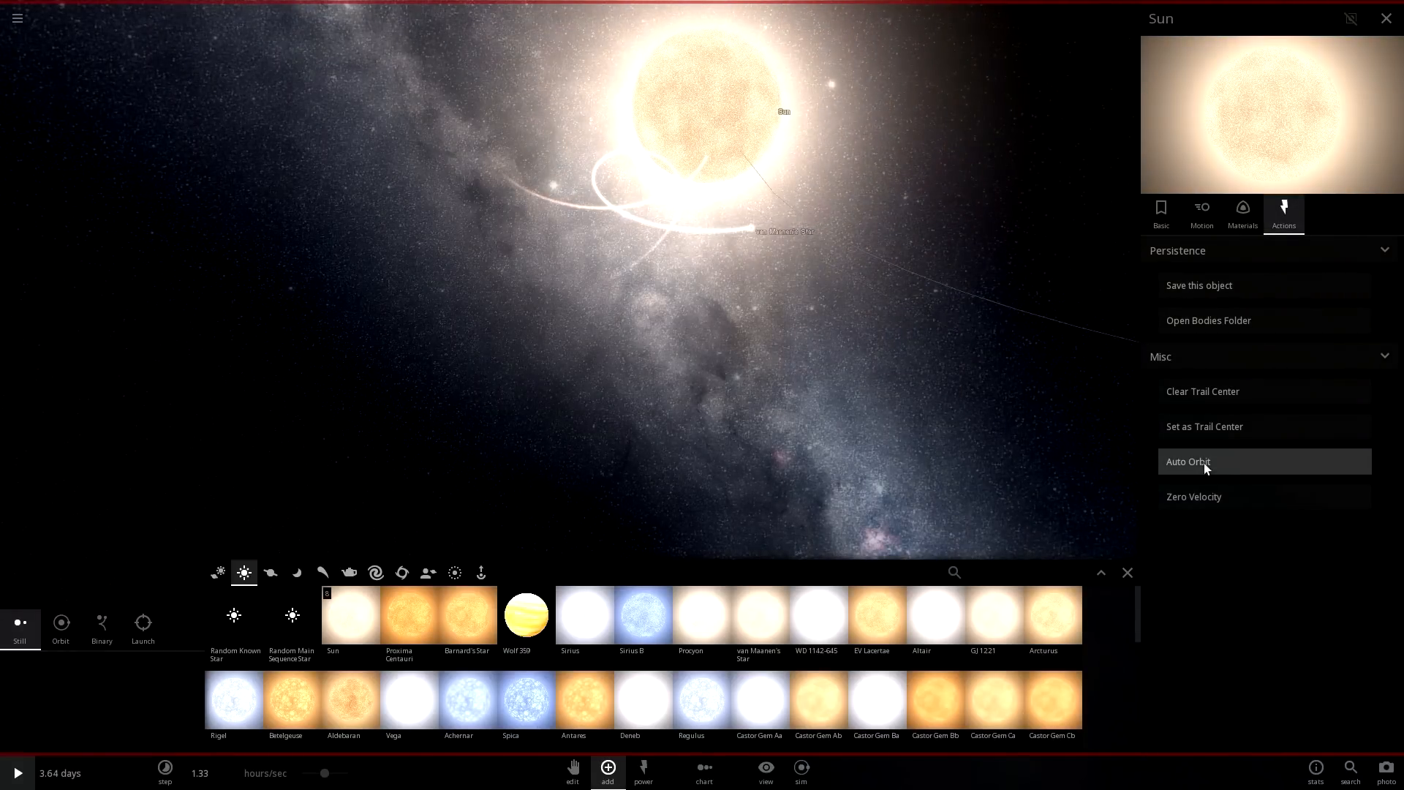
- Set the Sun to Auto Orbit from its Actions tab
click(1188, 461)
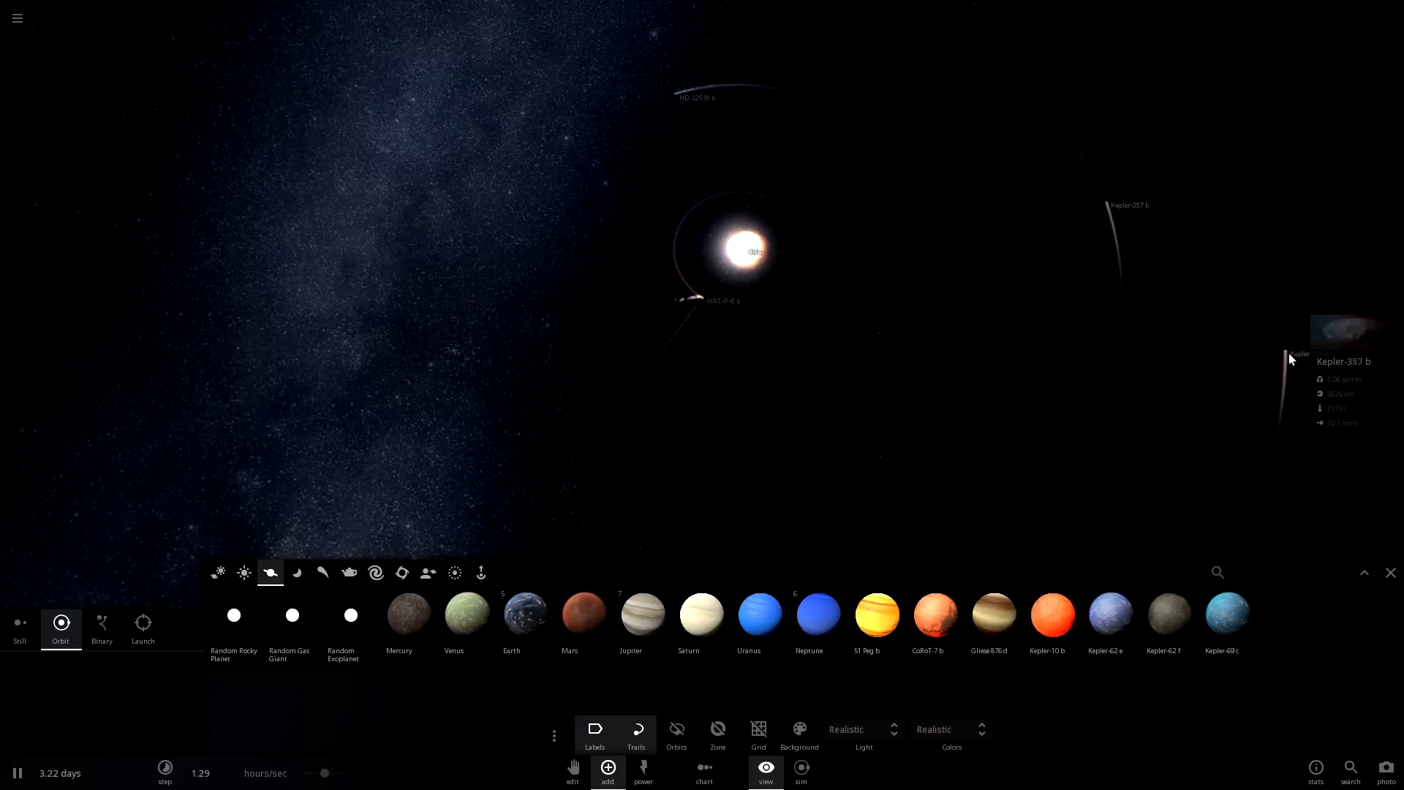
- Open Kepler-345 b's details and view its temperature properties
click(1289, 358)
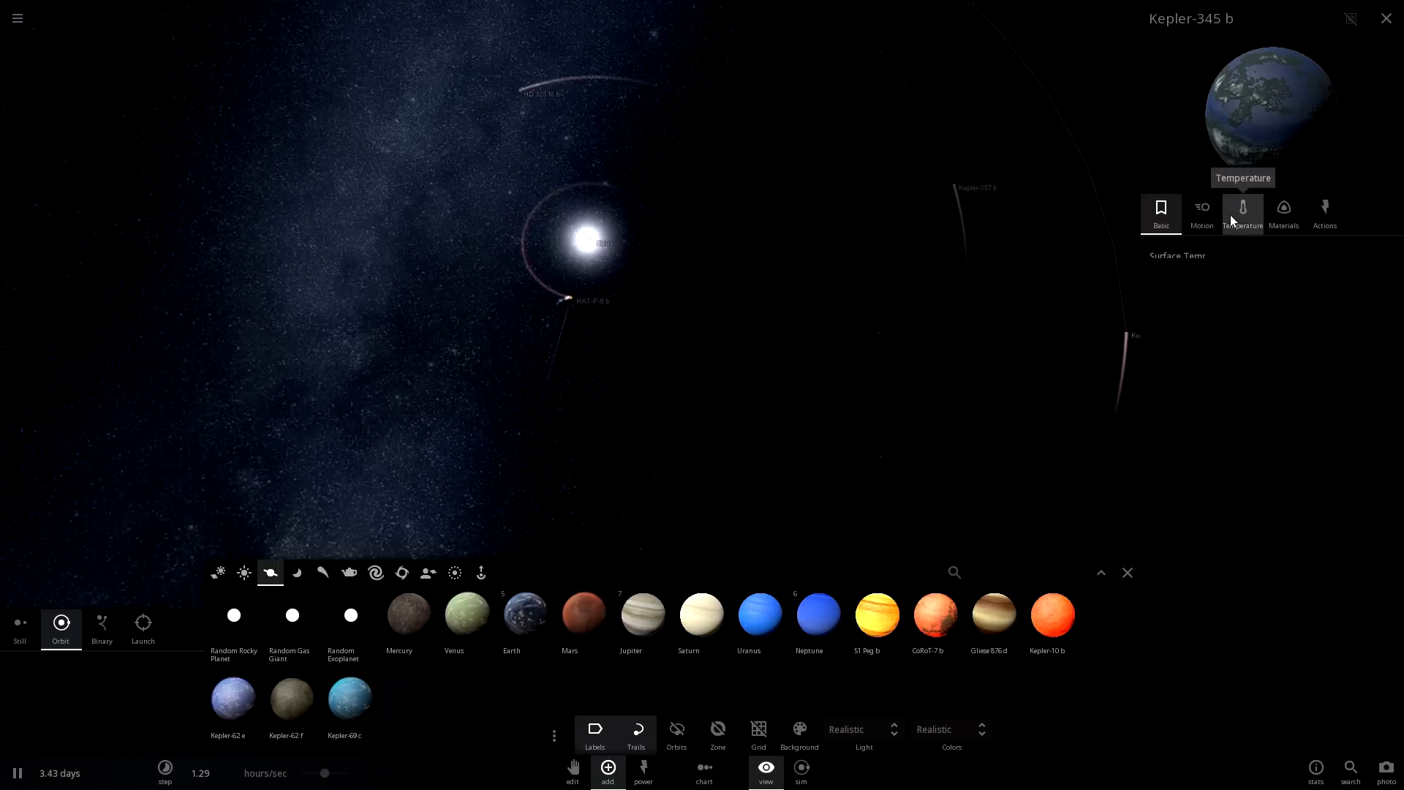
click(1243, 213)
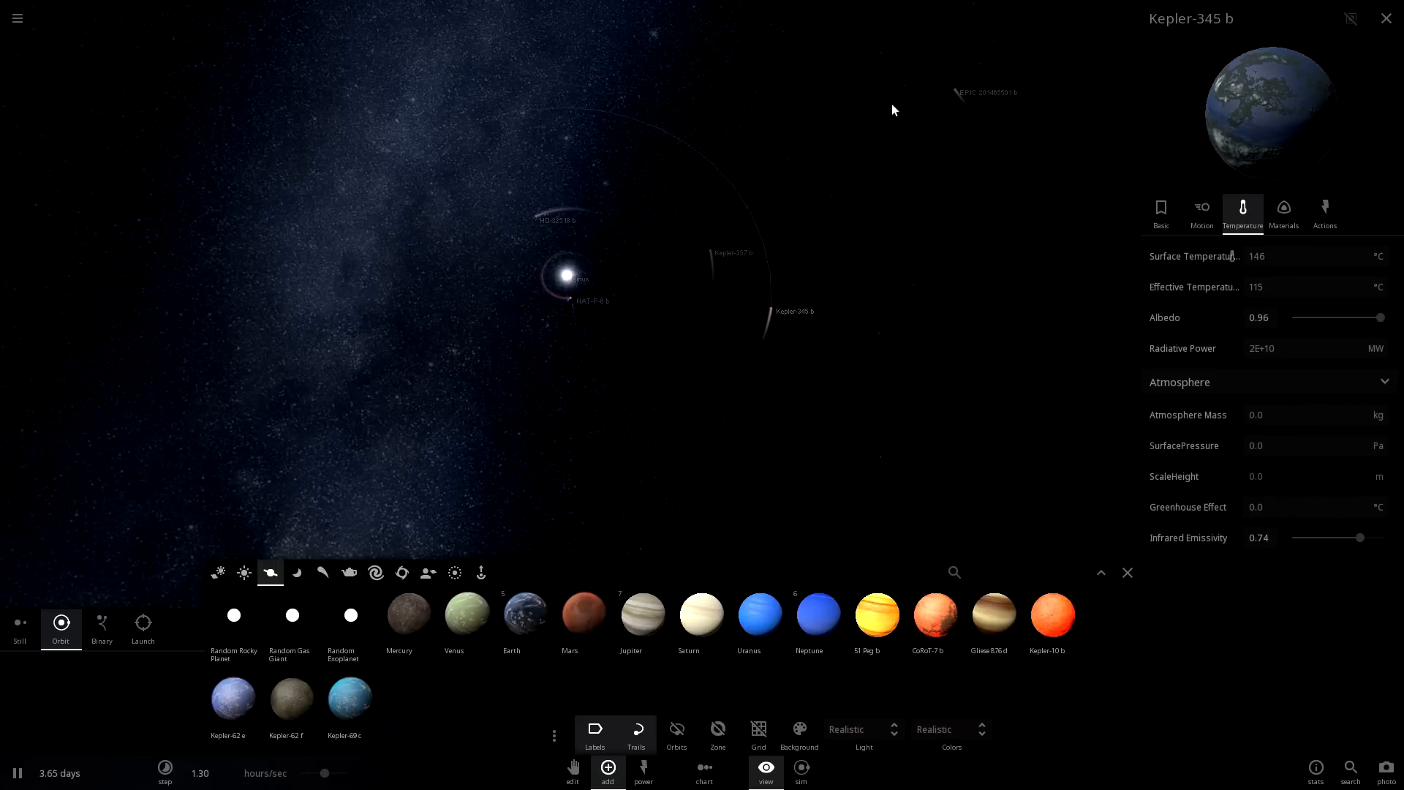
click(983, 92)
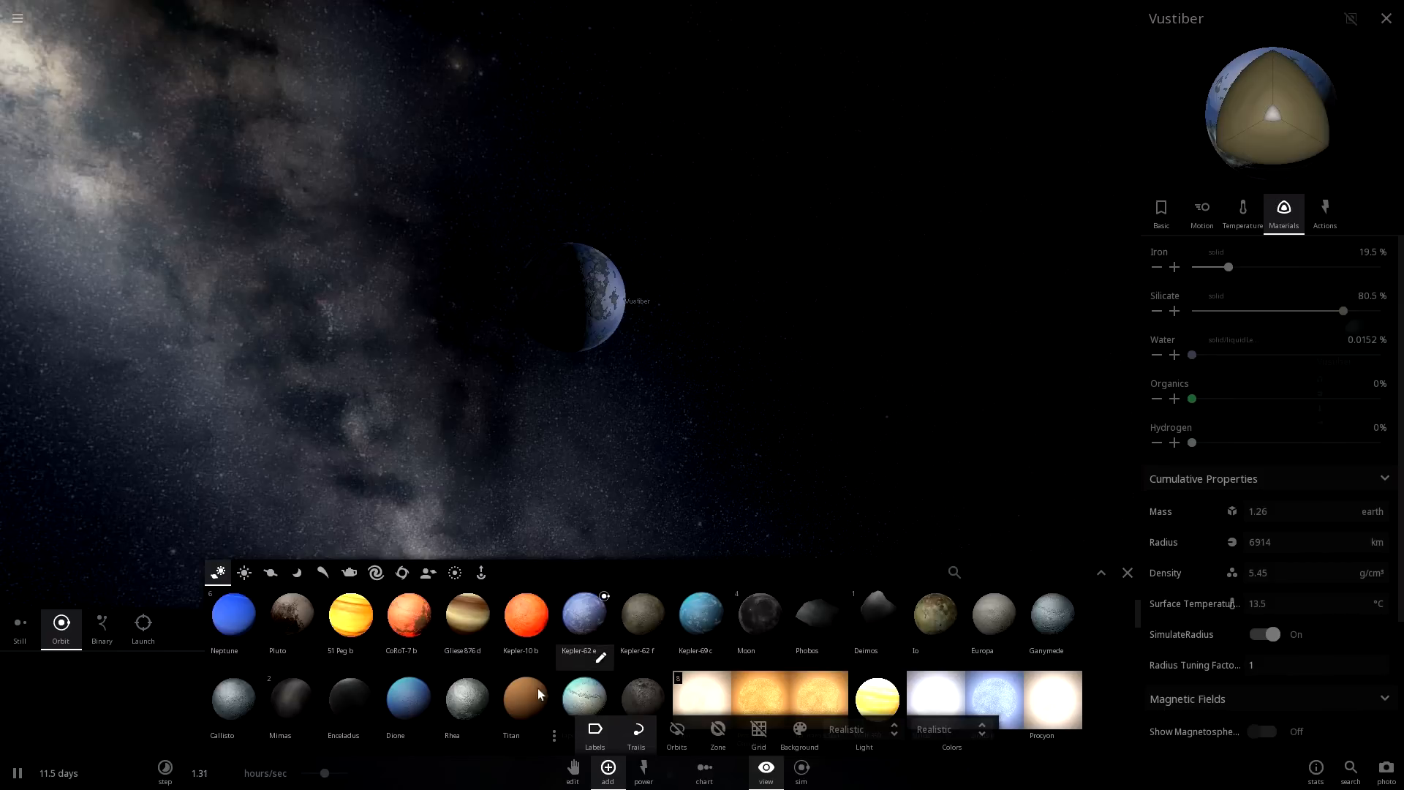
- Choose Titan and place it in orbit around the blue rocky planet
click(510, 698)
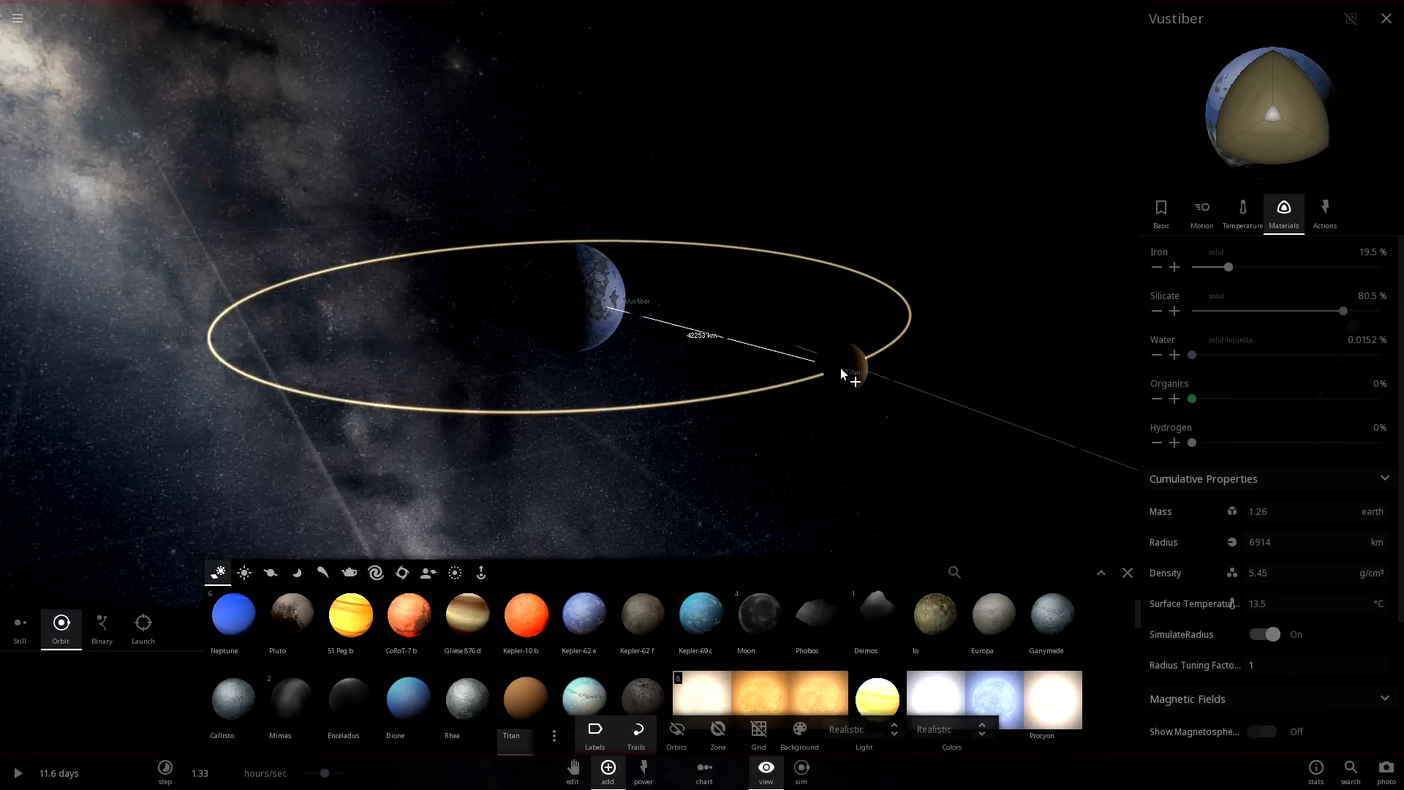
click(849, 370)
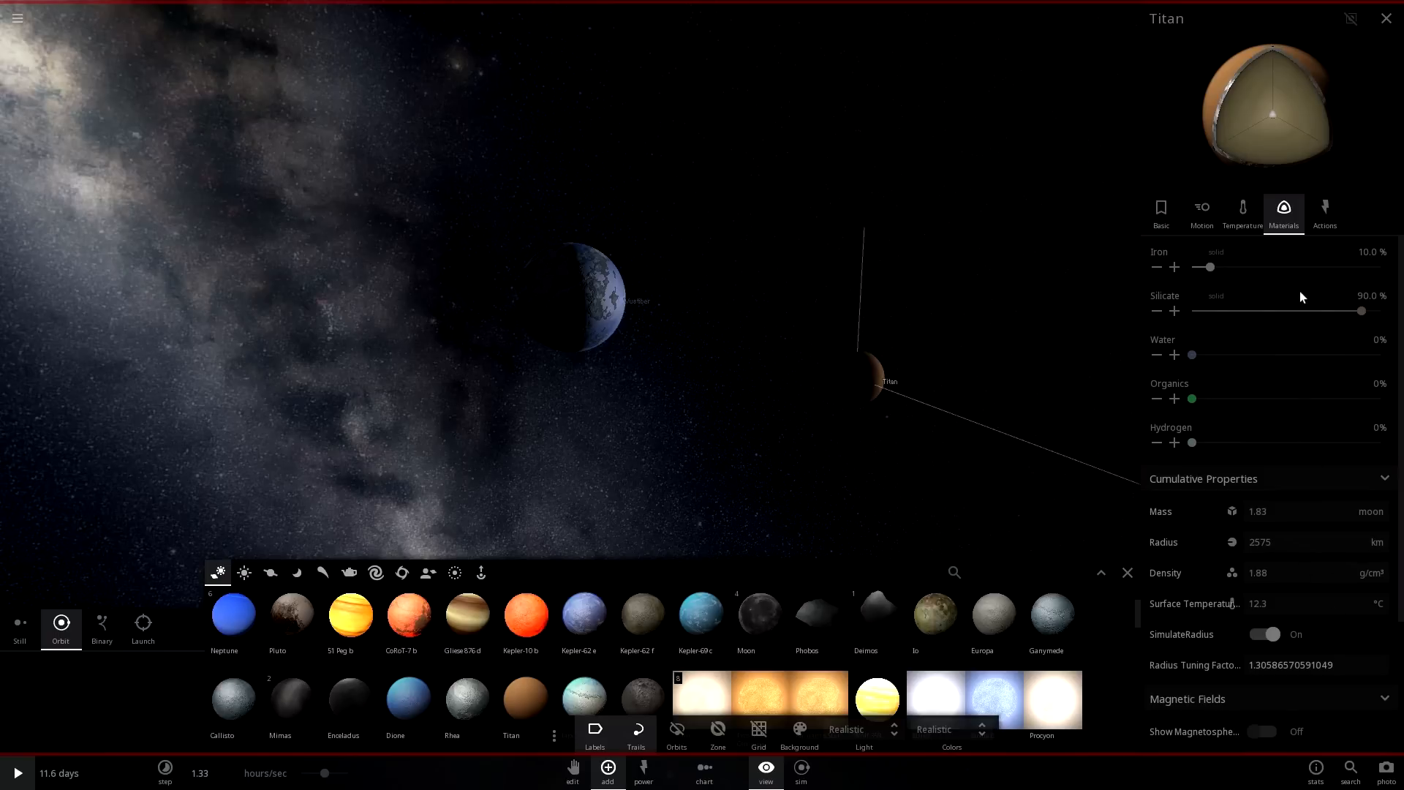
click(1323, 212)
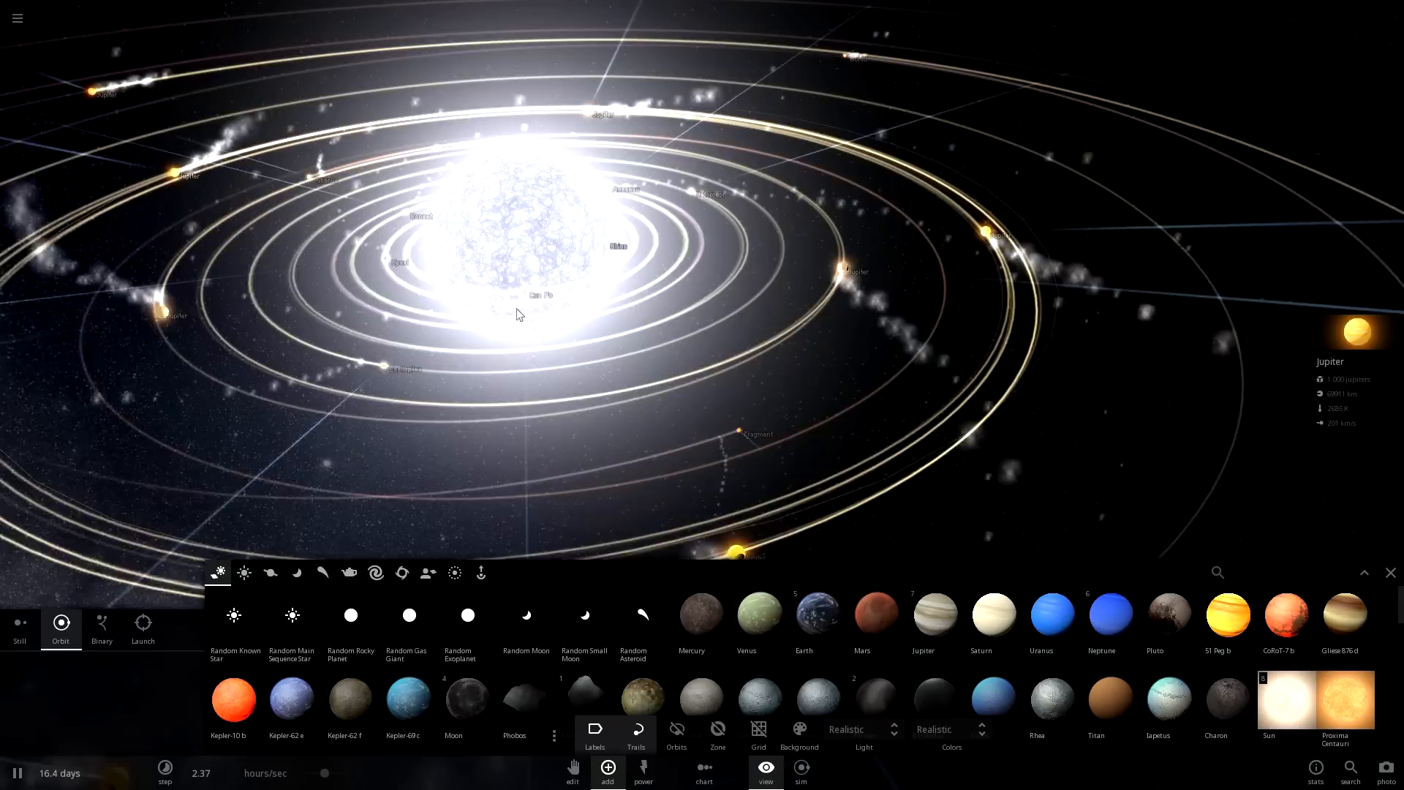
- Zoom in on Earth amid the drifting fragments after filling the system with planets
scroll(down, 3)
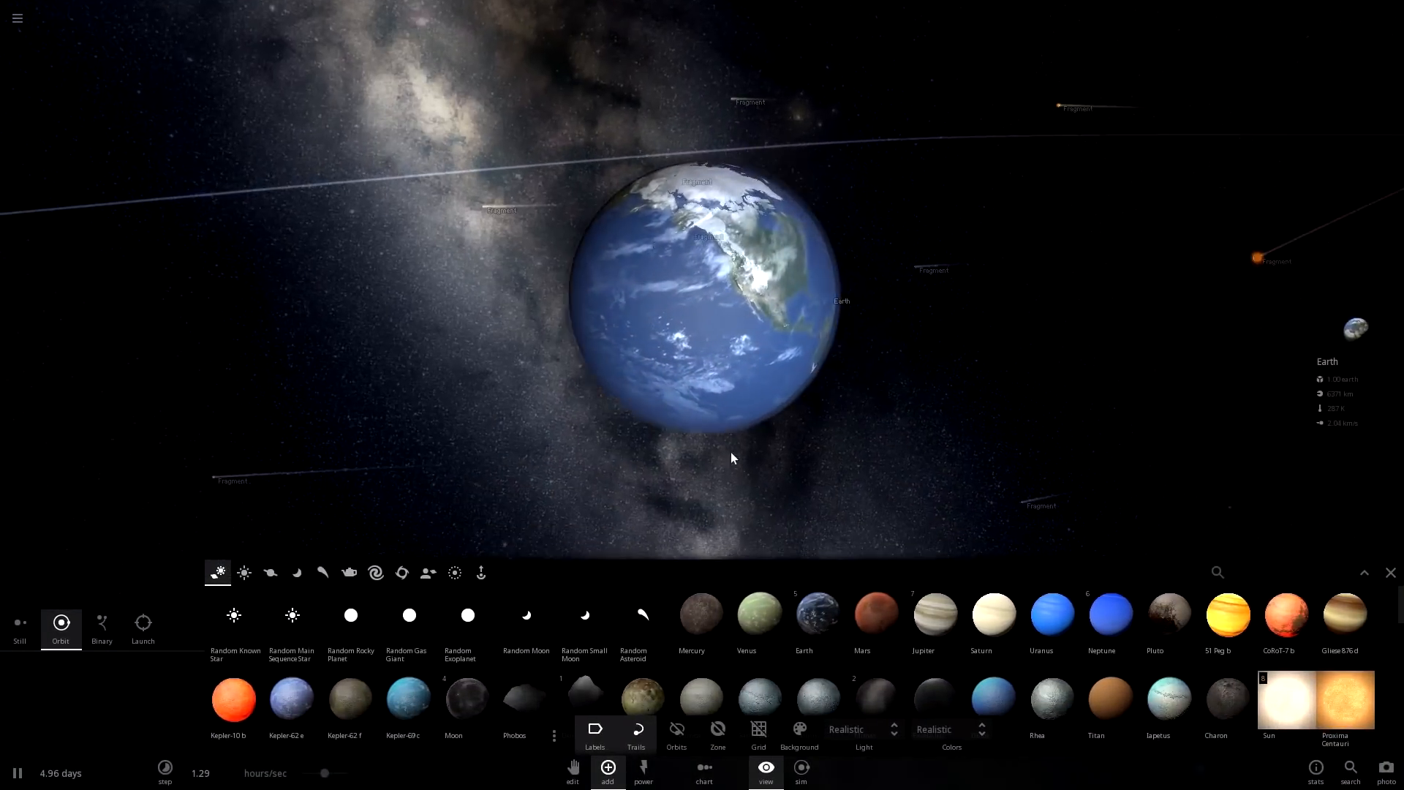
- Place Venus from the Planets list in orbit beside Earth with trails on
click(746, 615)
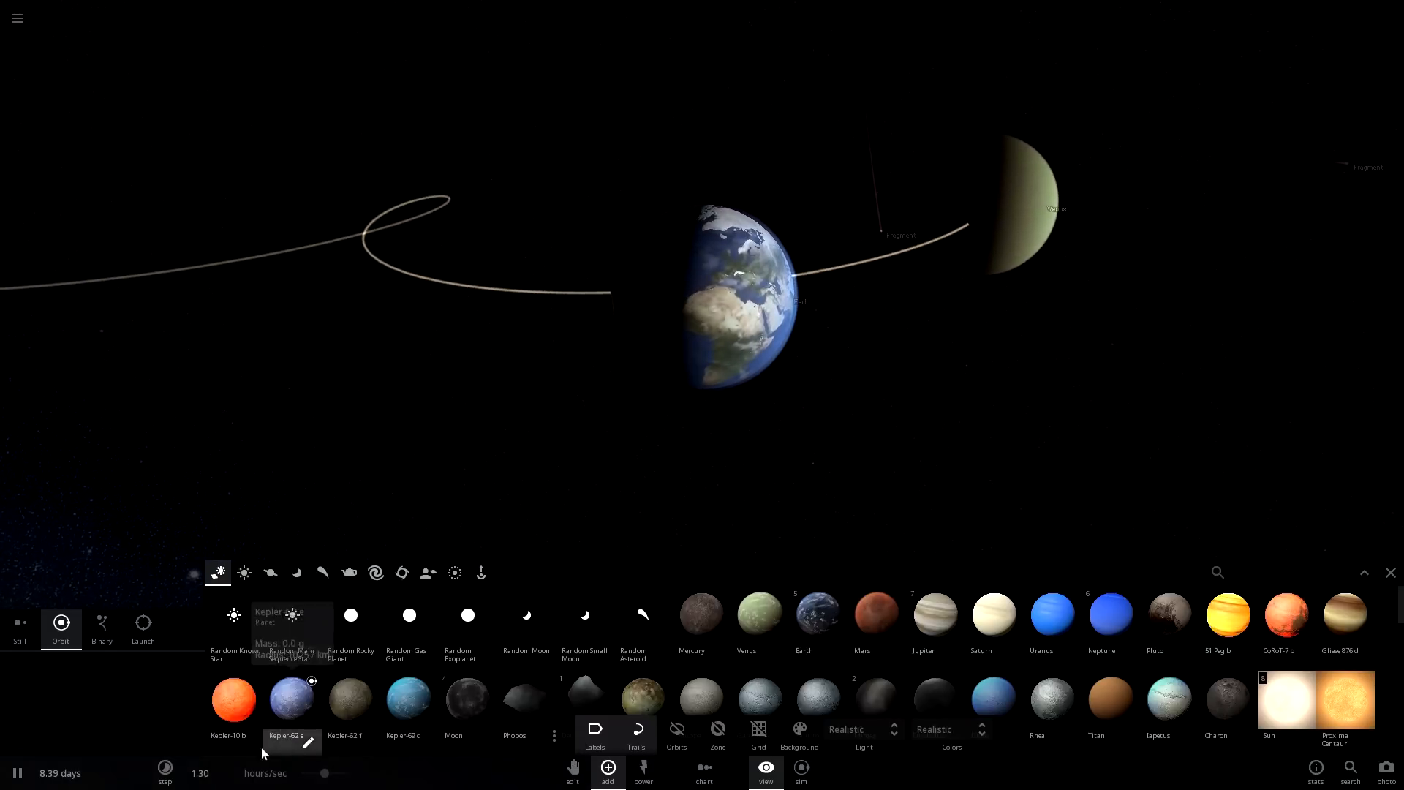
- Switch the Add panel to Launch mode at 10 km/s launch velocity
click(142, 627)
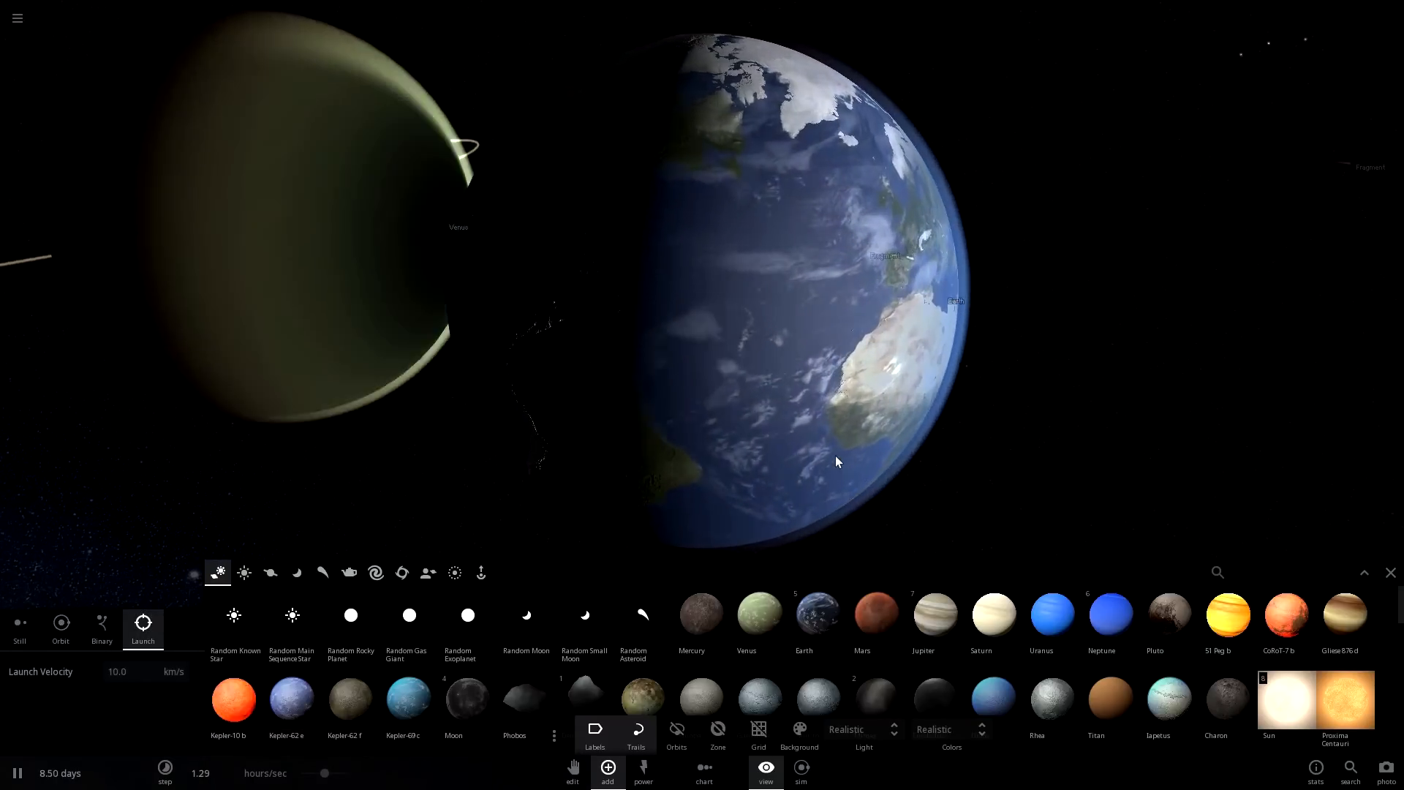
mouse_move(1101, 618)
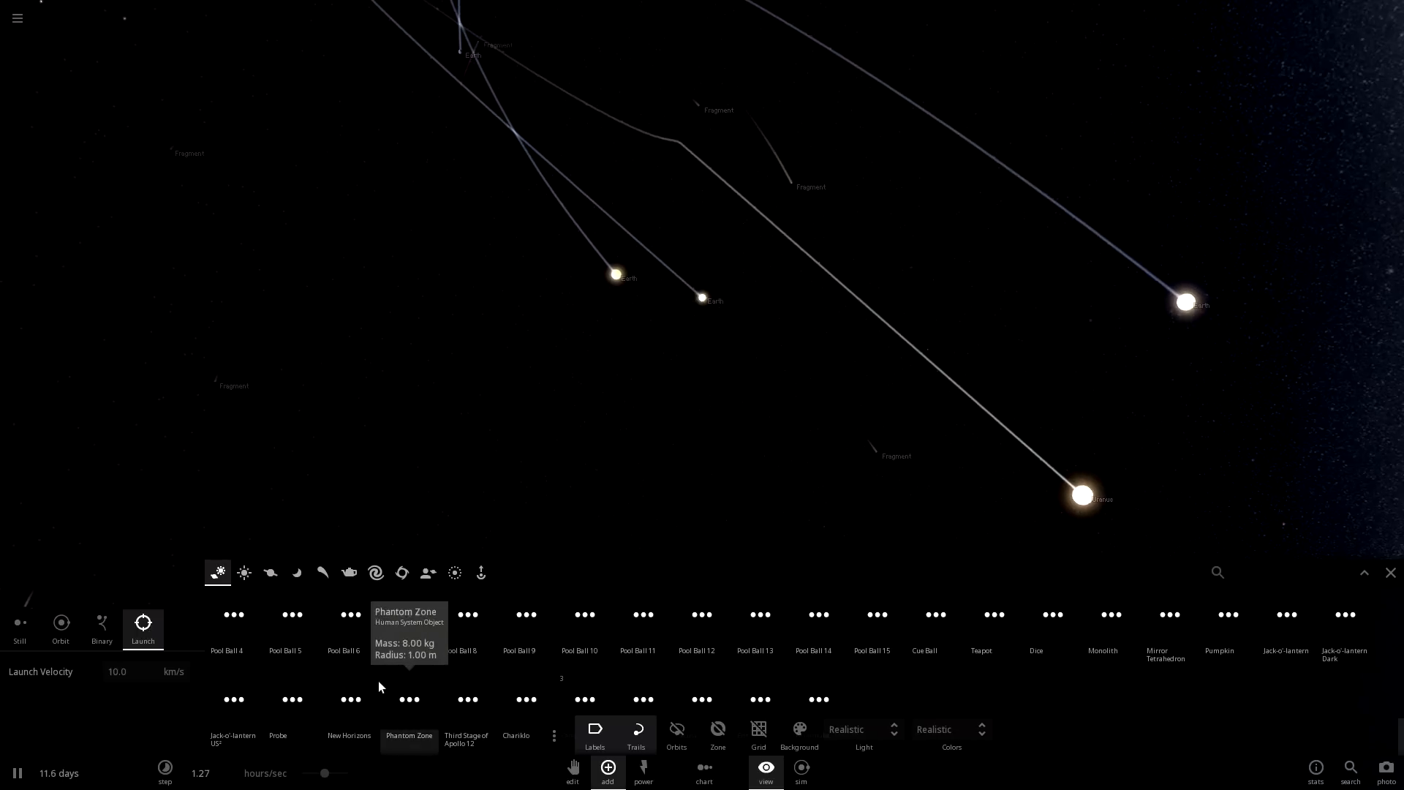
- Show the Toys catalog of sports and pool balls after launching several bodies
click(349, 571)
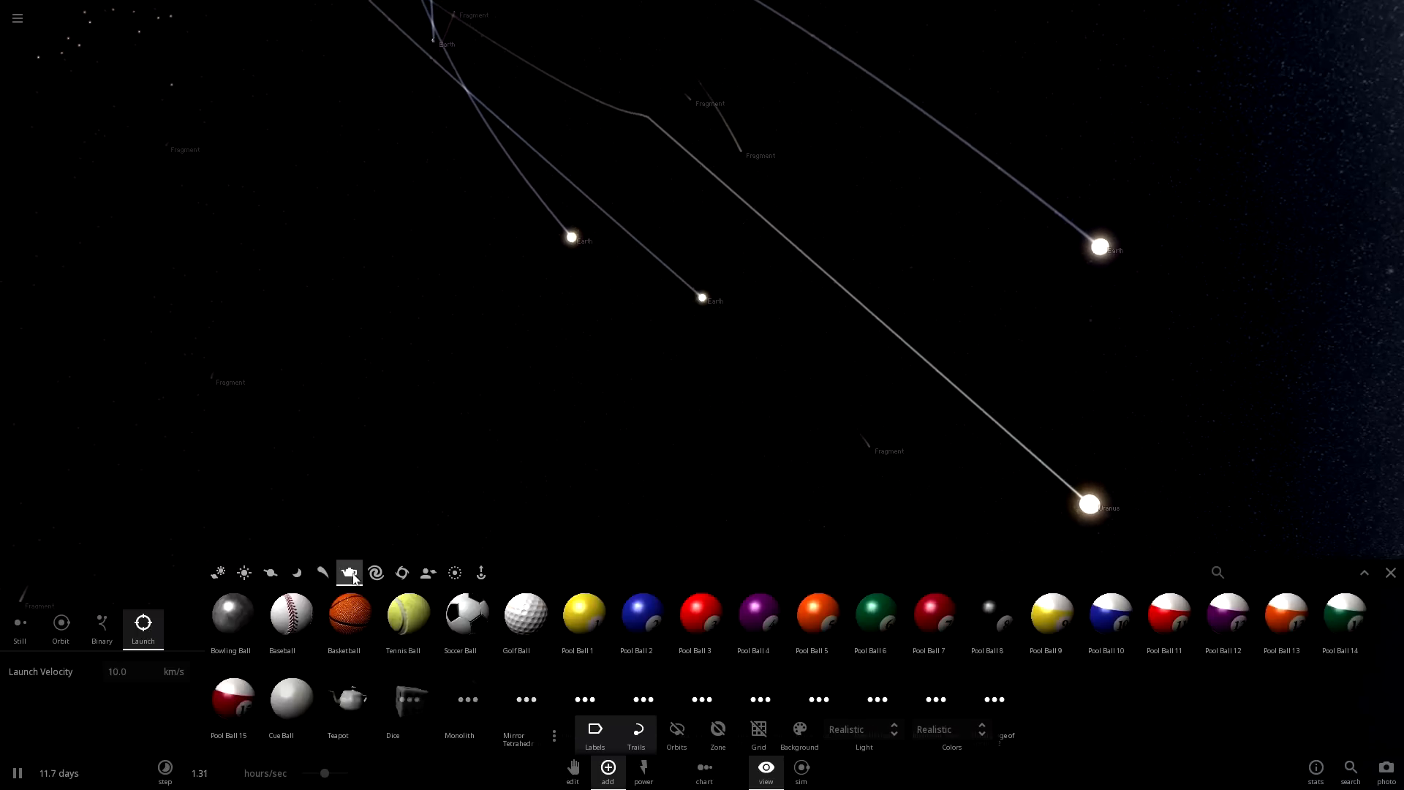
mouse_move(641, 698)
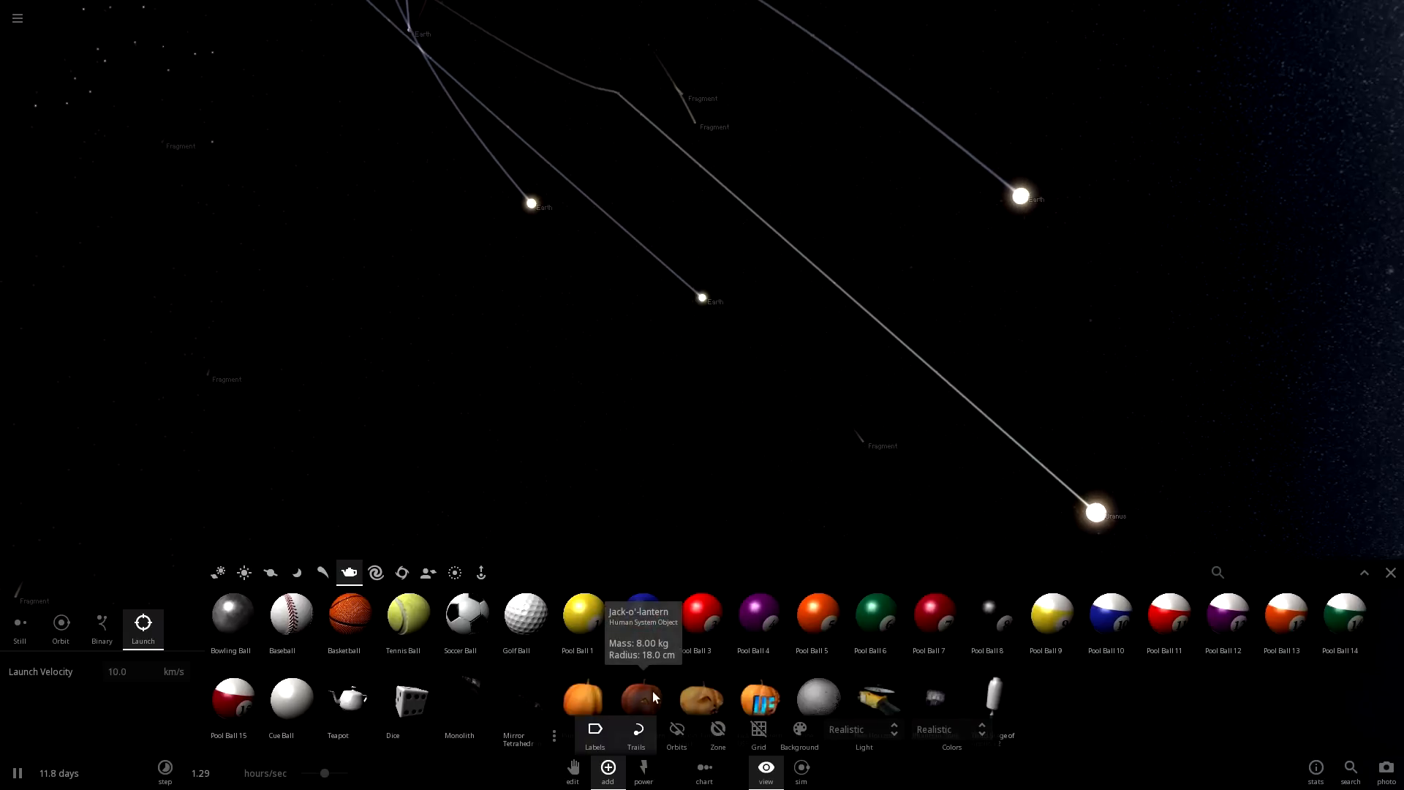